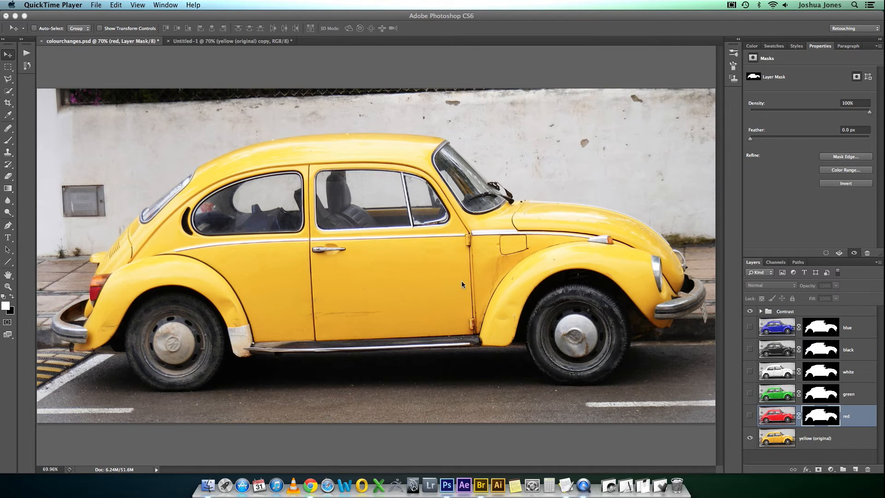
{"action": "mouse_move", "coordinate": [452, 295]}
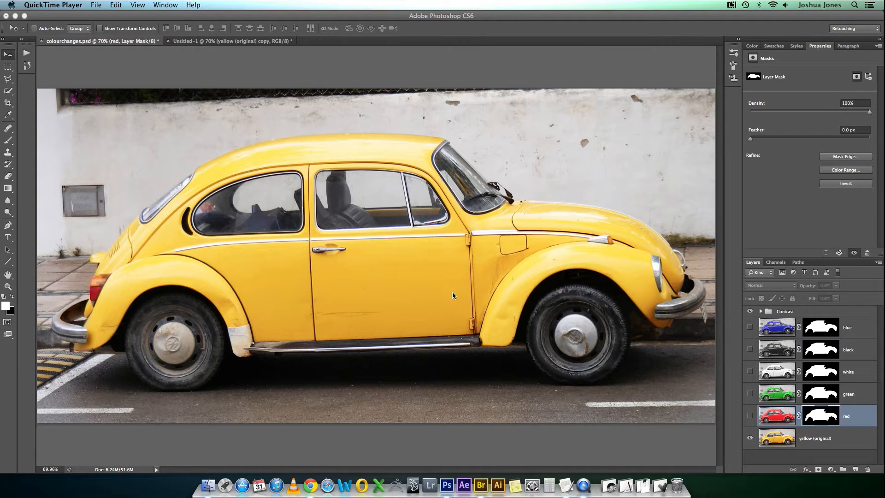
{"action": "mouse_move", "coordinate": [434, 314]}
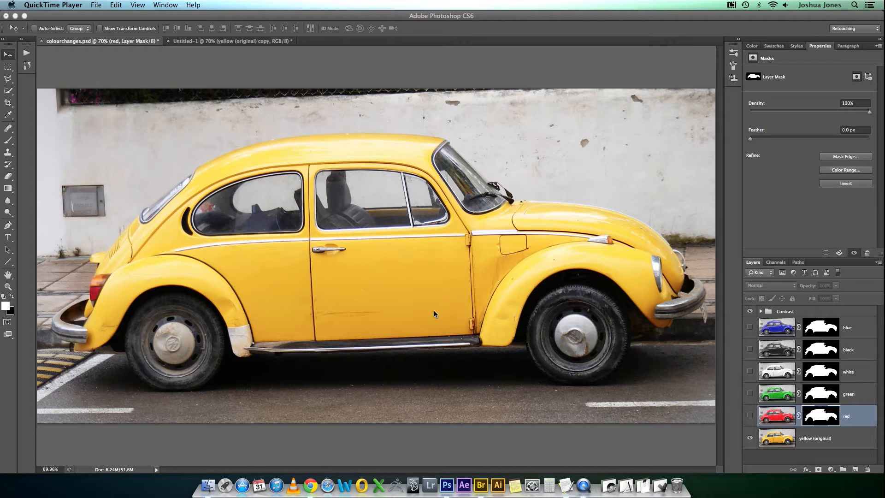
{"action": "mouse_move", "coordinate": [431, 306]}
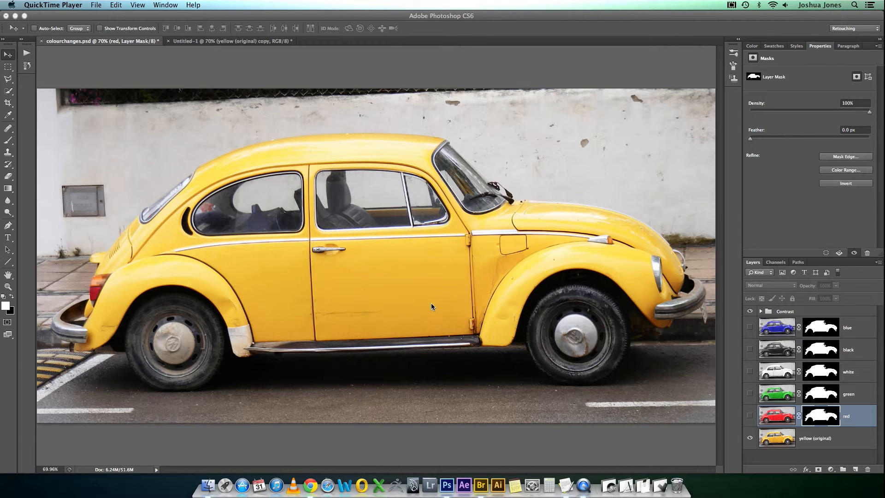
{"action": "mouse_move", "coordinate": [441, 308]}
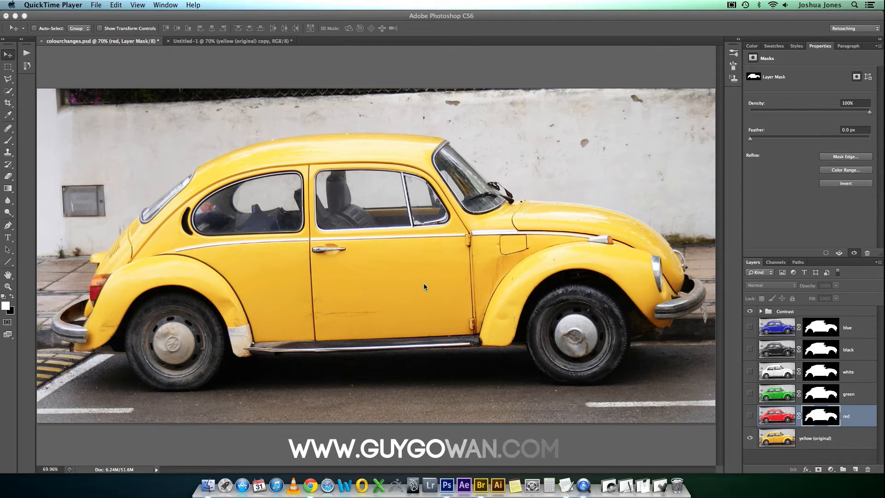
{"action": "mouse_move", "coordinate": [465, 310]}
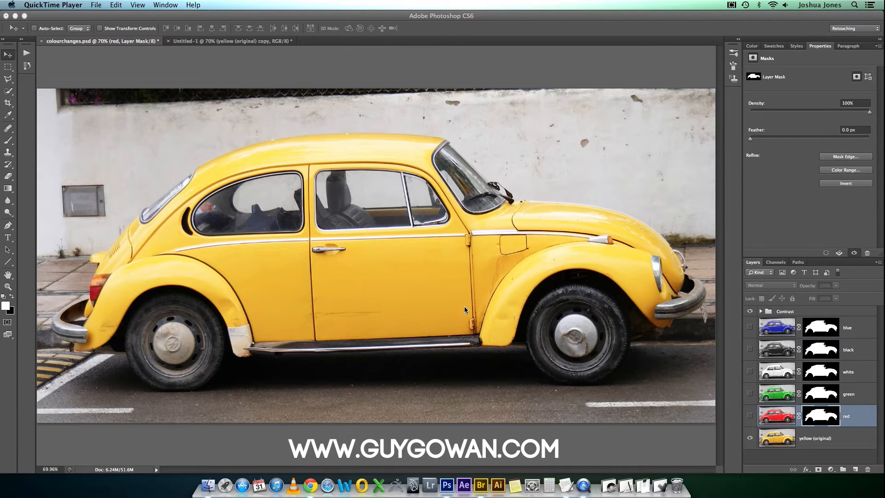
{"action": "mouse_move", "coordinate": [451, 271]}
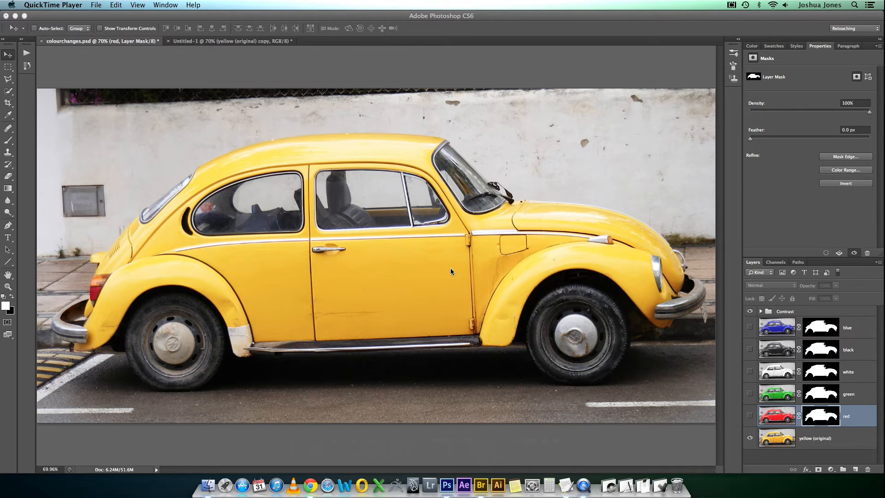
{"action": "mouse_move", "coordinate": [471, 288]}
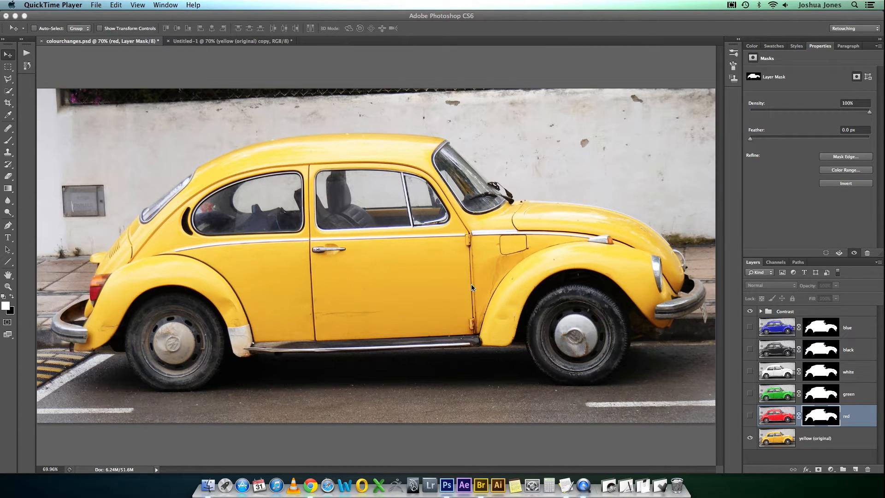
{"action": "mouse_move", "coordinate": [693, 295]}
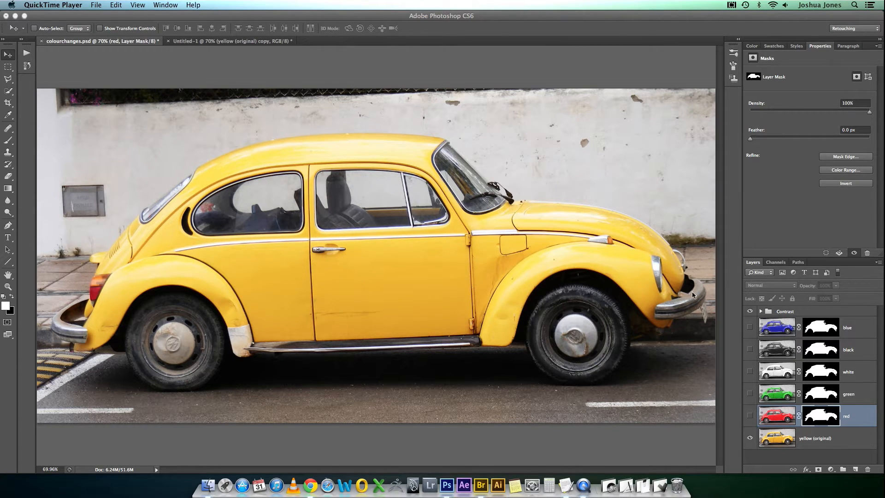
{"action": "mouse_move", "coordinate": [699, 282]}
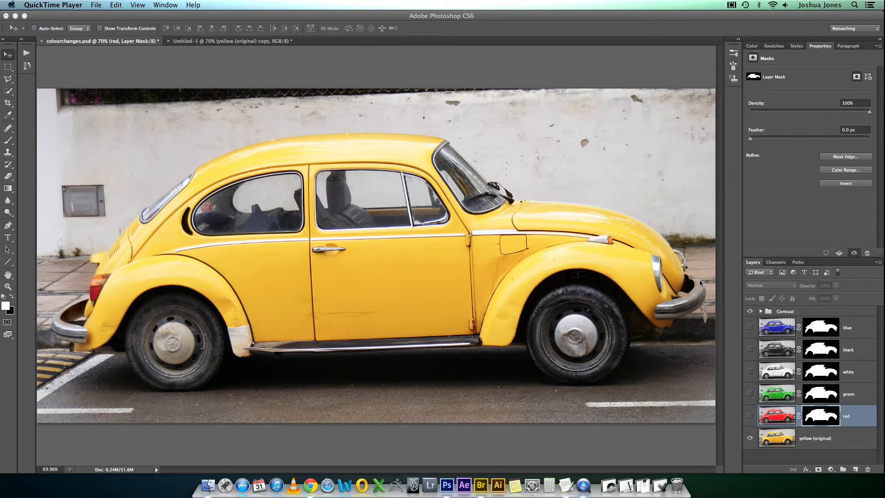
{"action": "mouse_move", "coordinate": [458, 225]}
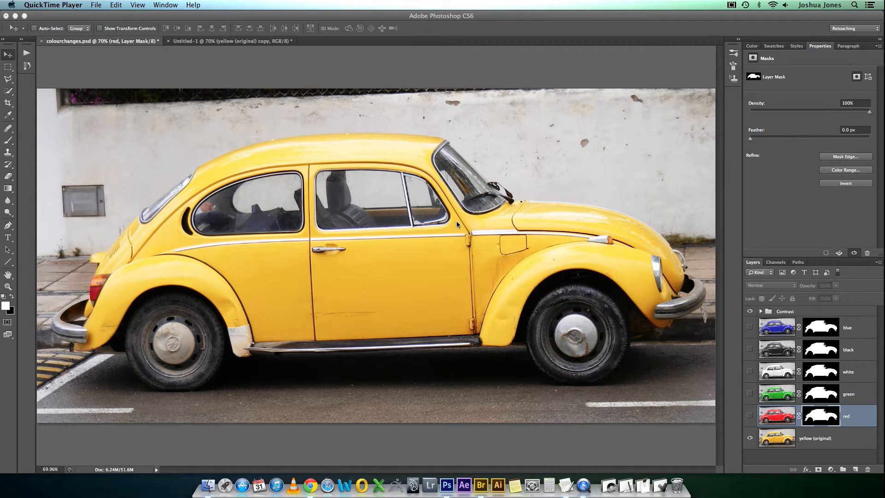
{"action": "mouse_move", "coordinate": [385, 221]}
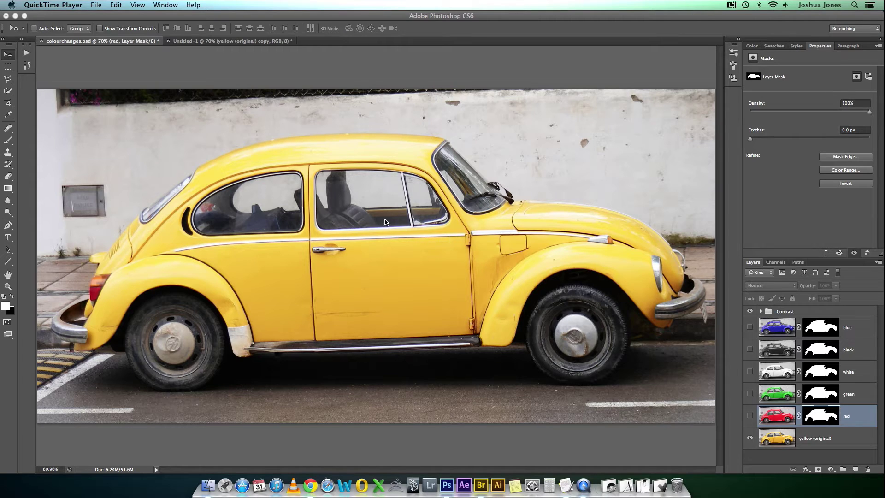
{"action": "mouse_move", "coordinate": [324, 247]}
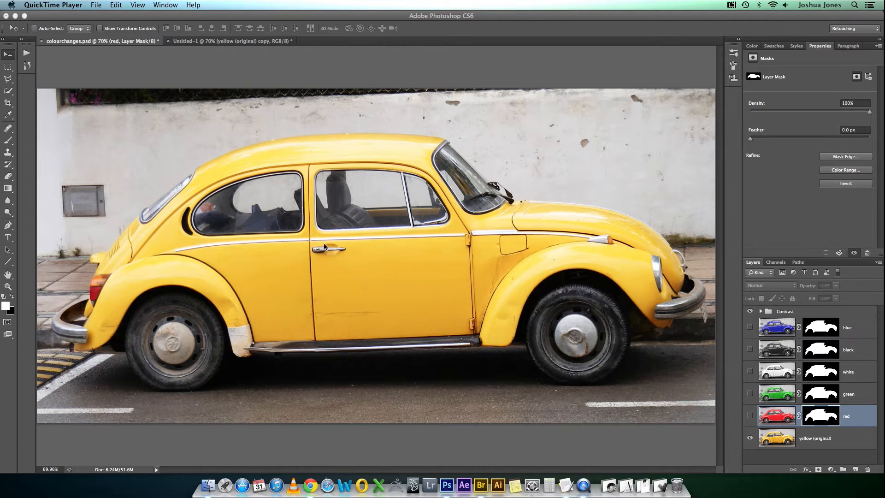
{"action": "mouse_move", "coordinate": [318, 260]}
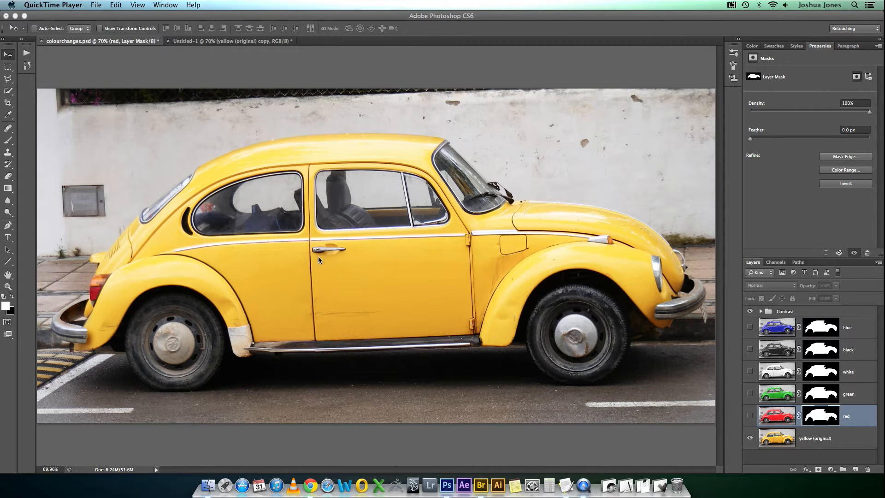
{"action": "mouse_move", "coordinate": [335, 248]}
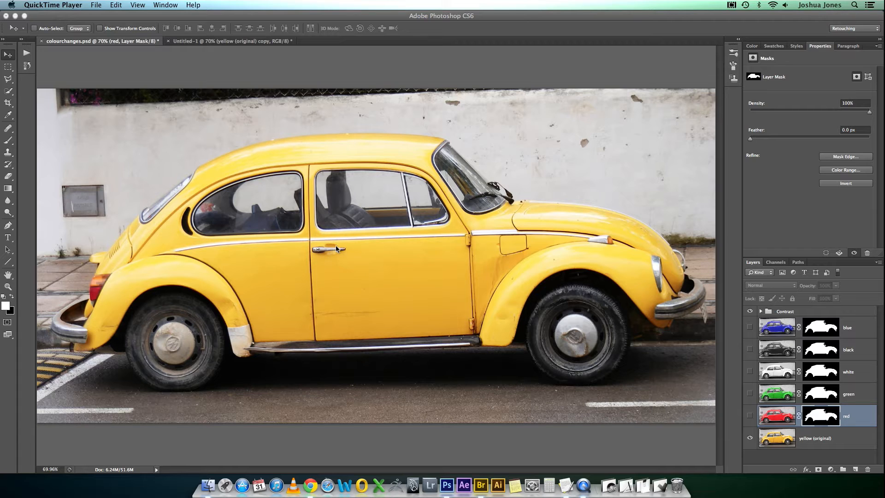
{"action": "mouse_move", "coordinate": [353, 277]}
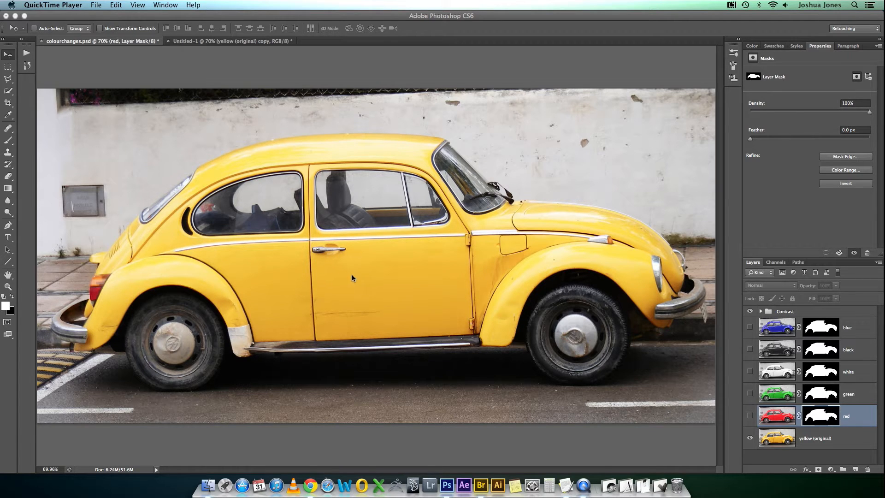
{"action": "mouse_move", "coordinate": [390, 267]}
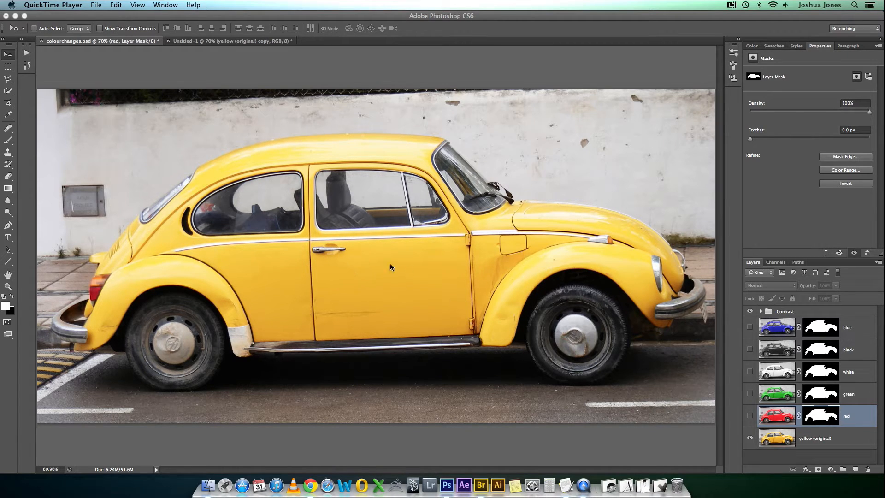
{"action": "mouse_move", "coordinate": [418, 266]}
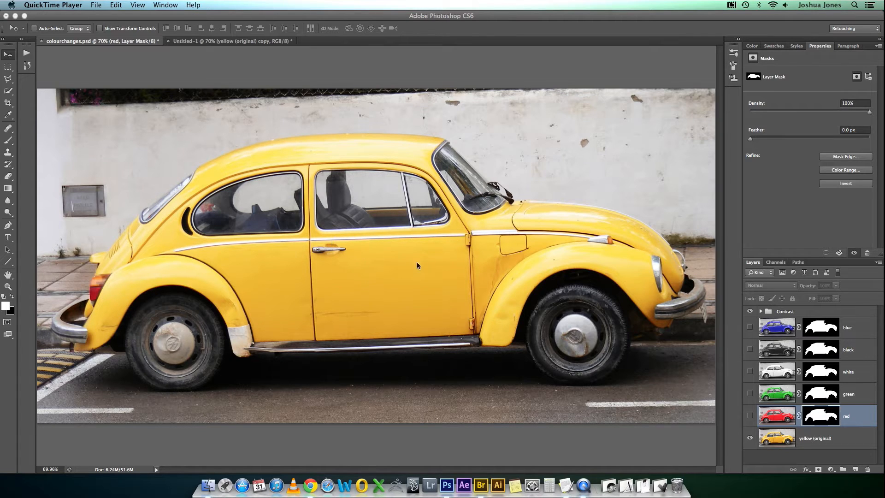
{"action": "mouse_move", "coordinate": [695, 333]}
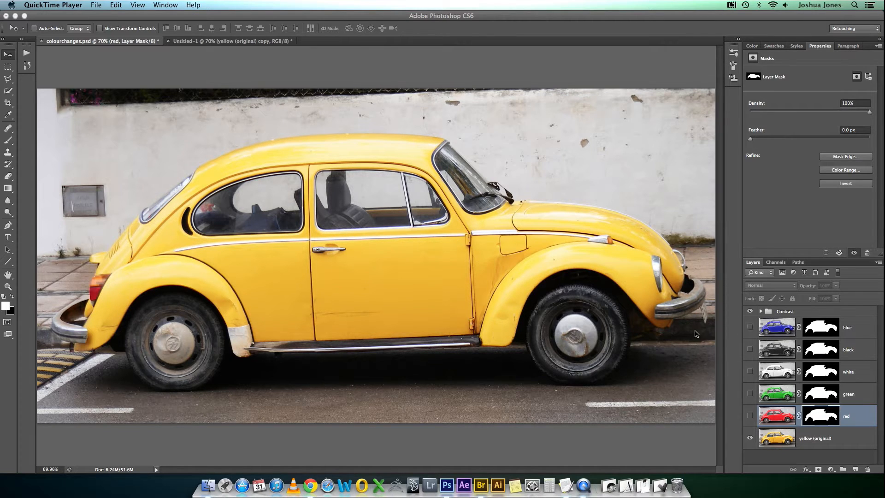
{"action": "mouse_move", "coordinate": [645, 329]}
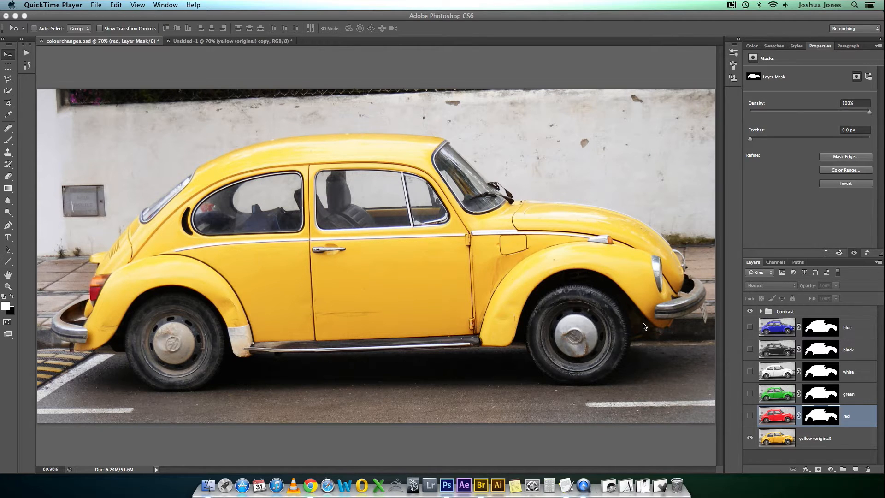
{"action": "mouse_move", "coordinate": [681, 329]}
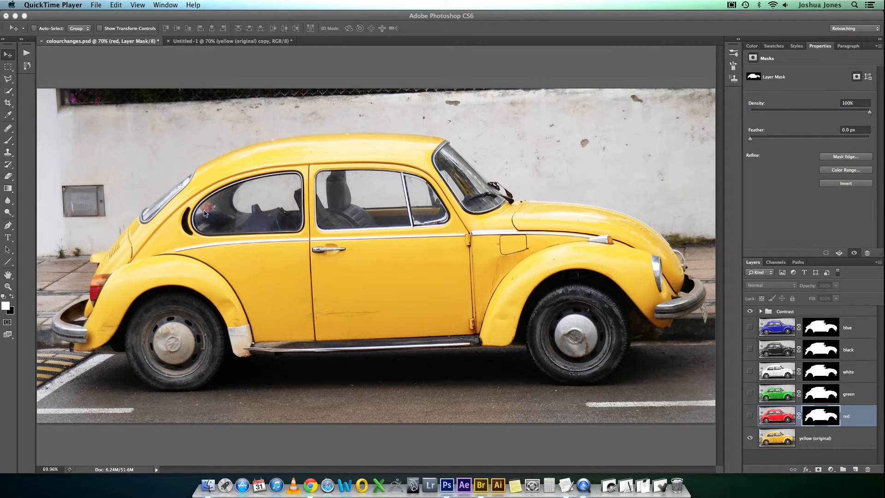
{"action": "mouse_move", "coordinate": [474, 300]}
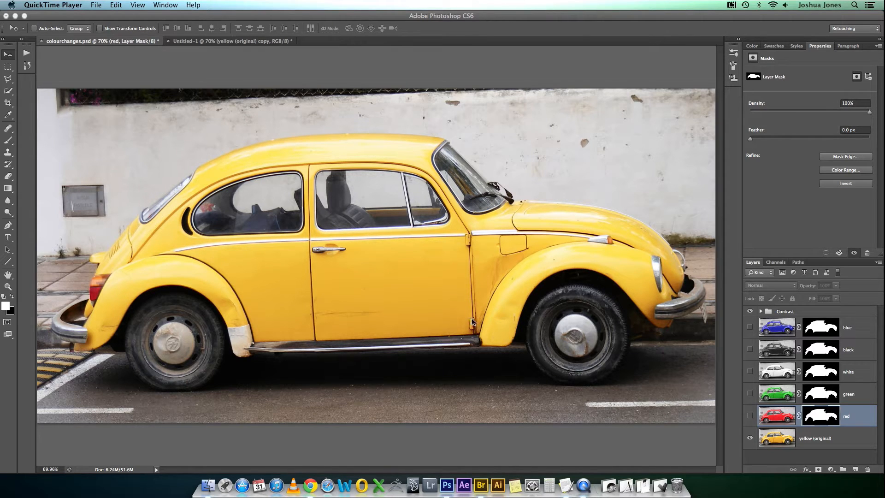
{"action": "mouse_move", "coordinate": [484, 335]}
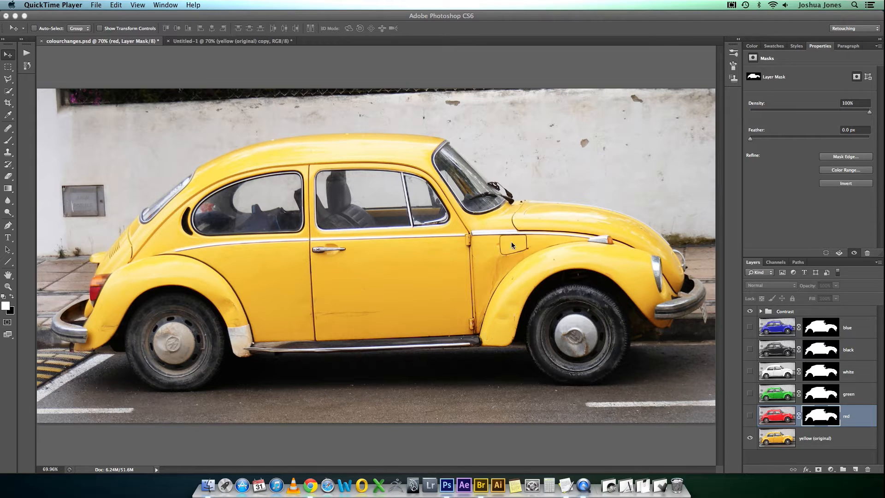
{"action": "mouse_move", "coordinate": [303, 212]}
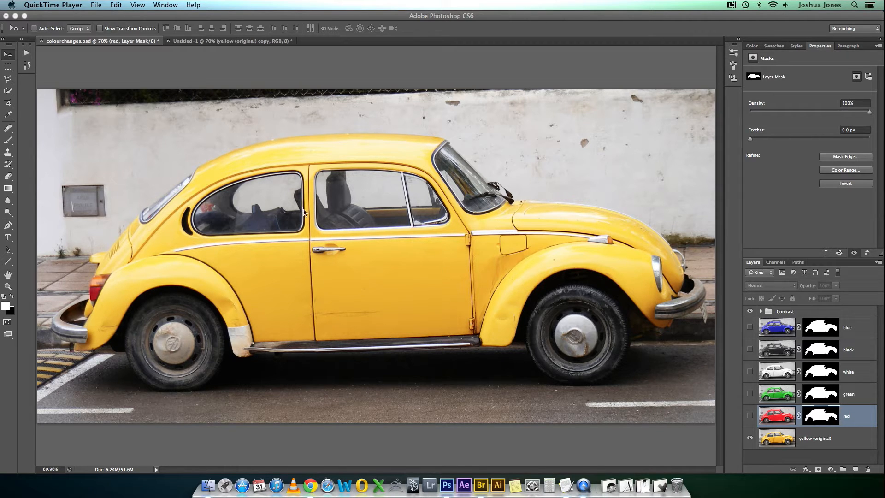
{"action": "mouse_move", "coordinate": [312, 306]}
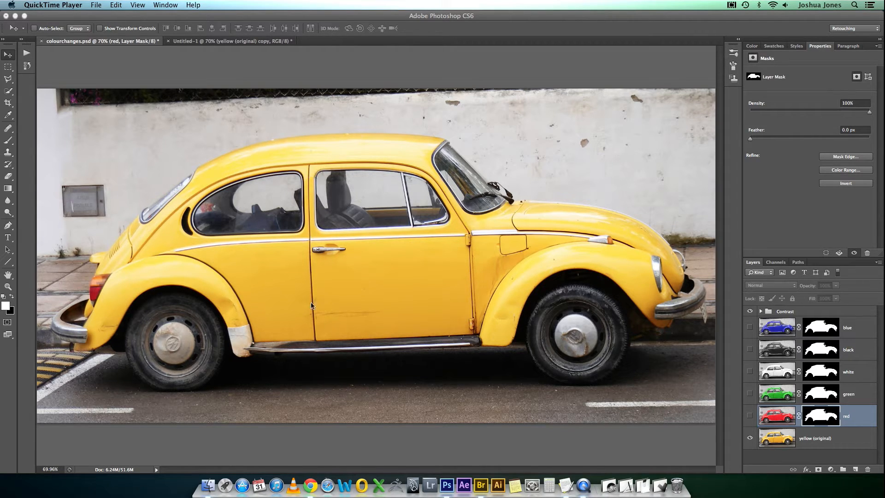
{"action": "mouse_move", "coordinate": [310, 295]}
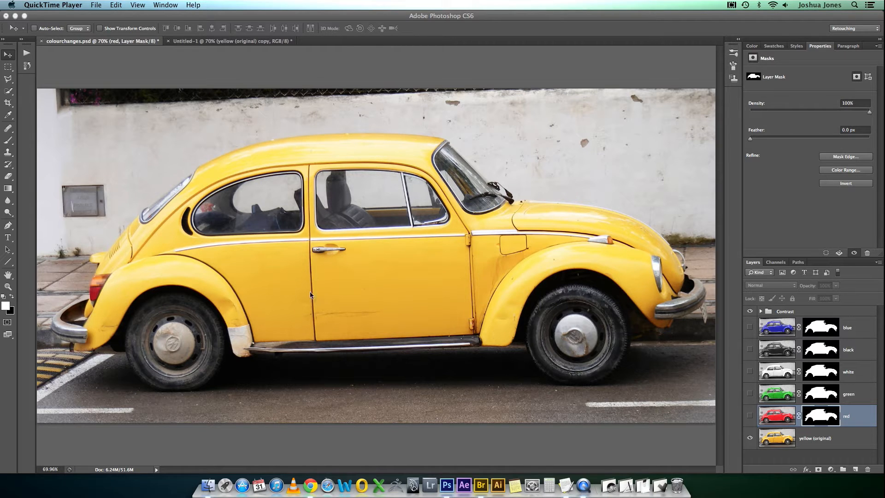
{"action": "mouse_move", "coordinate": [306, 171]}
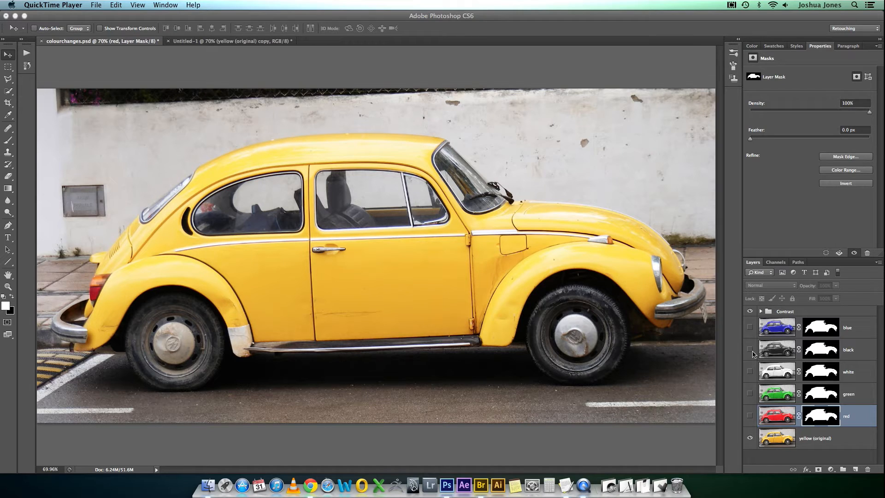
{"action": "mouse_move", "coordinate": [743, 366]}
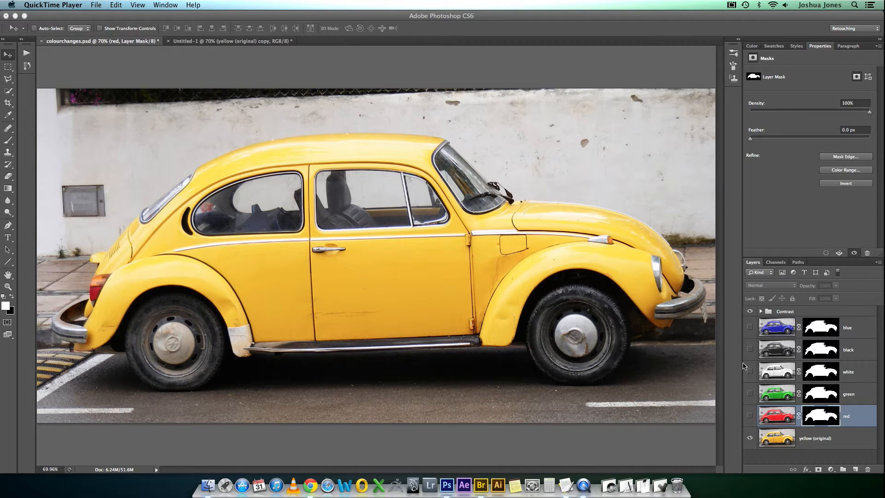
Step: Preview the red, black and blue colour versions, then name Untitled-1's masked copy layer red
{"action": "left_click", "coordinate": [750, 415]}
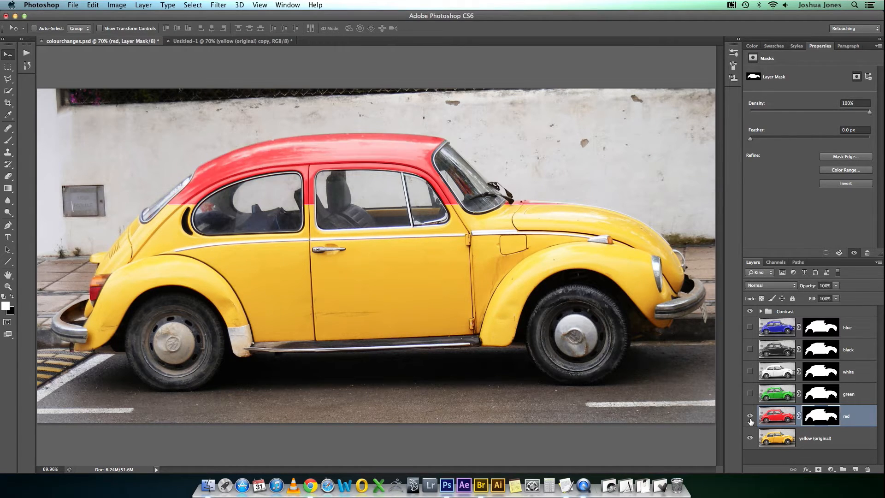
{"action": "left_click", "coordinate": [750, 393]}
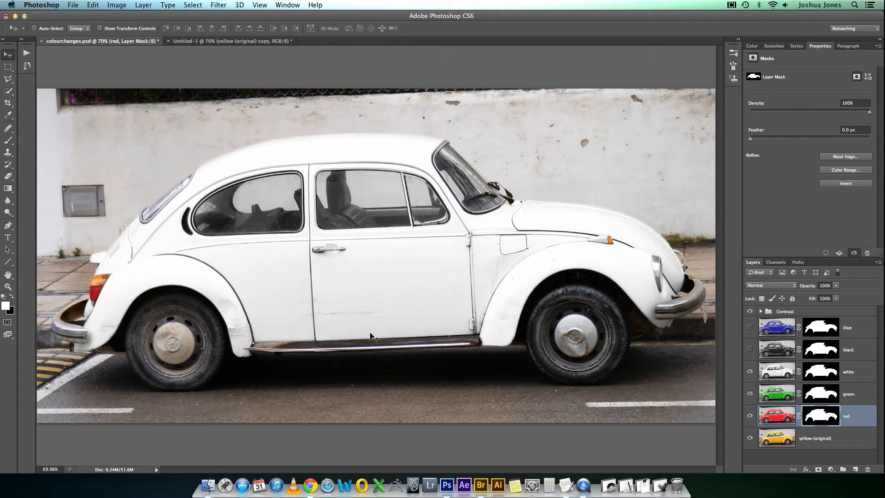
{"action": "left_click", "coordinate": [749, 348]}
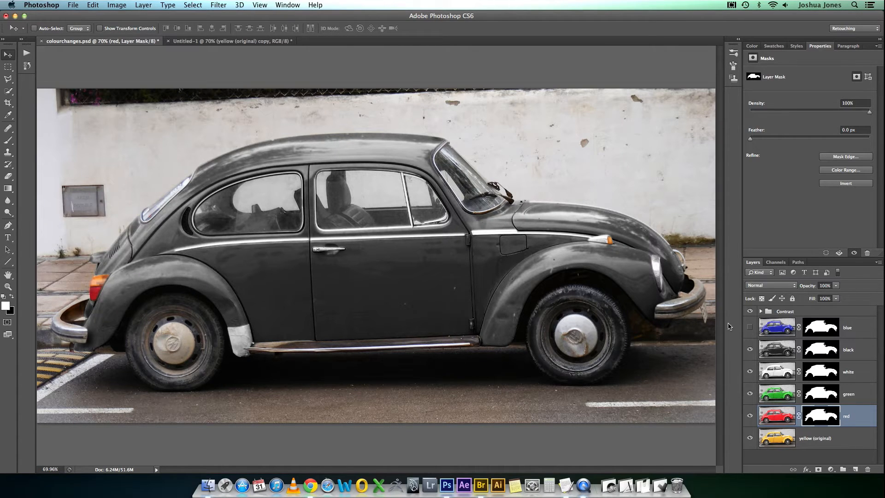
{"action": "left_click", "coordinate": [750, 327]}
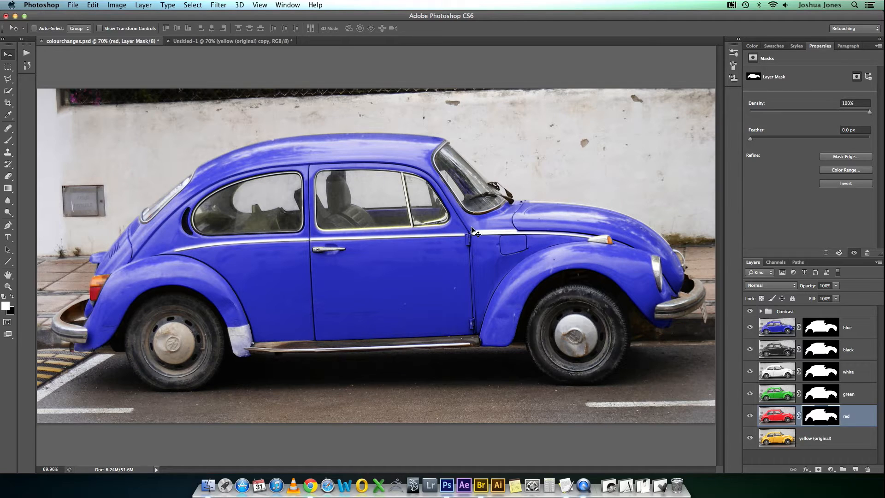
{"action": "mouse_move", "coordinate": [587, 261]}
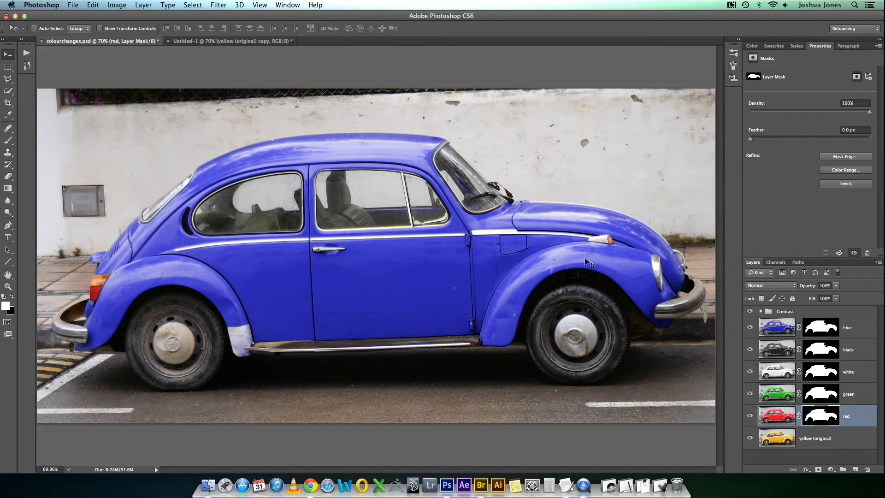
{"action": "mouse_move", "coordinate": [496, 351]}
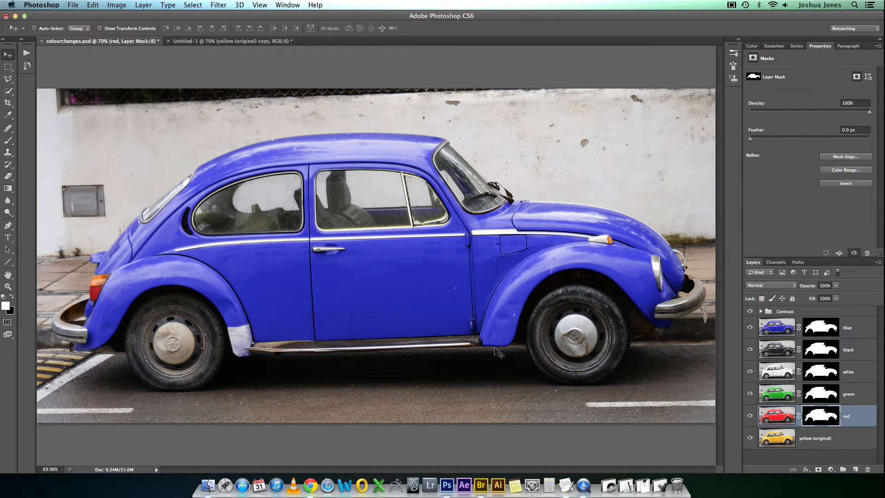
{"action": "mouse_move", "coordinate": [708, 331]}
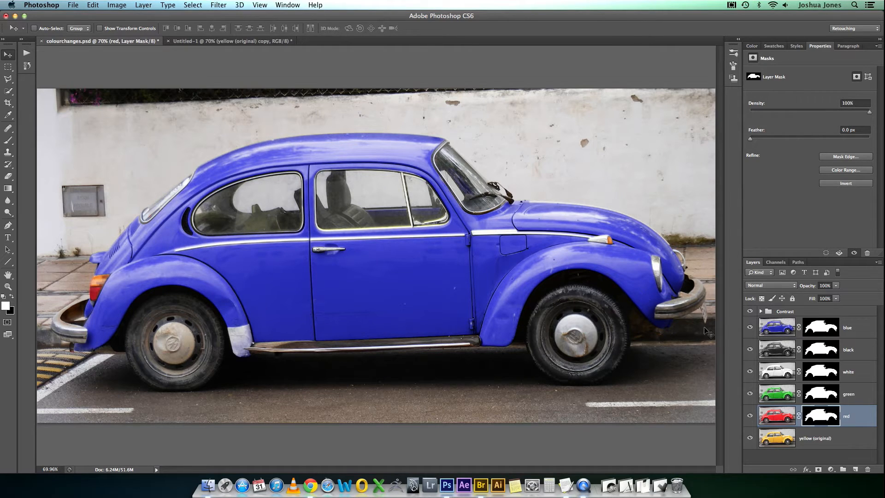
{"action": "mouse_move", "coordinate": [749, 327]}
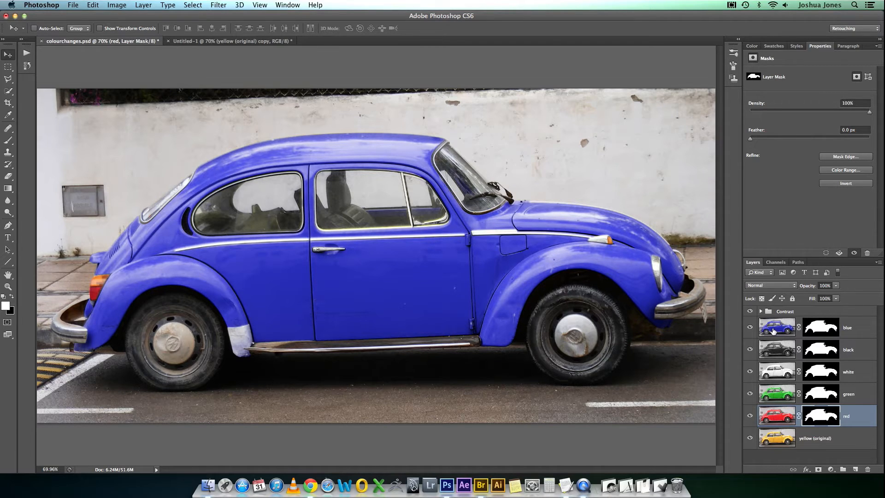
{"action": "mouse_move", "coordinate": [783, 351]}
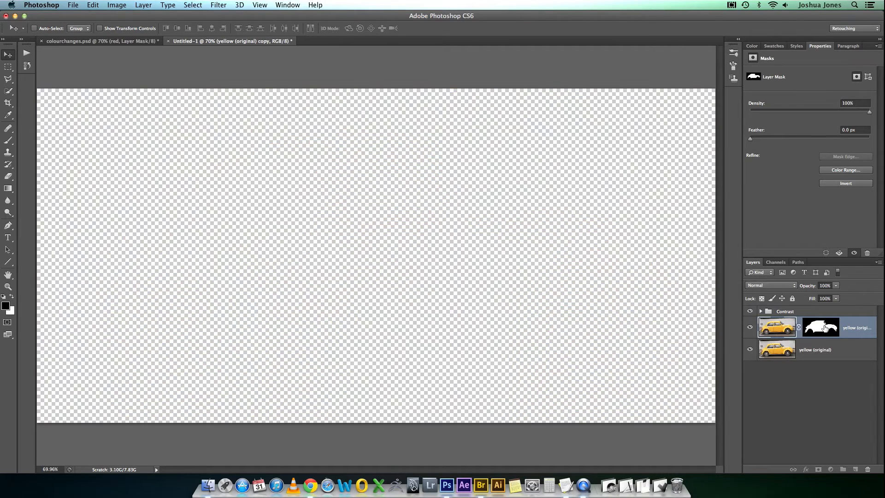
{"action": "left_click", "coordinate": [821, 327]}
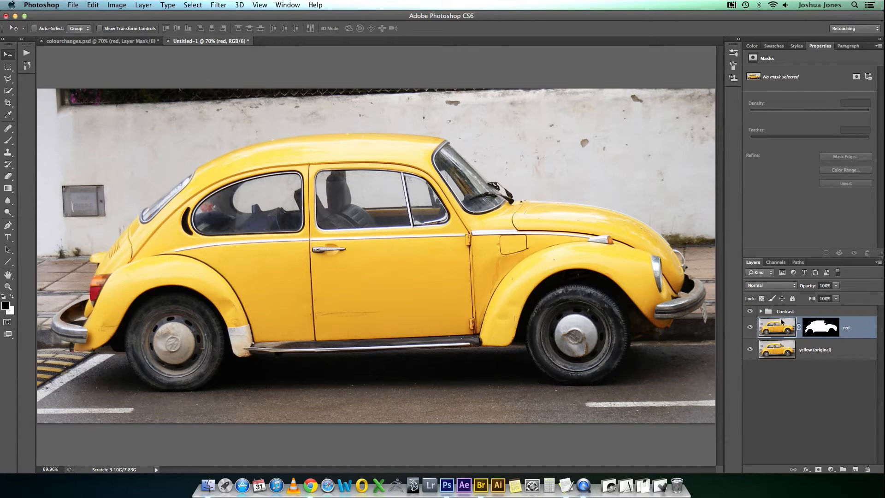
Step: Apply Channel Mixer with Red output Blue 100 and Green output Blue 100, turning the car red
{"action": "left_click", "coordinate": [117, 5]}
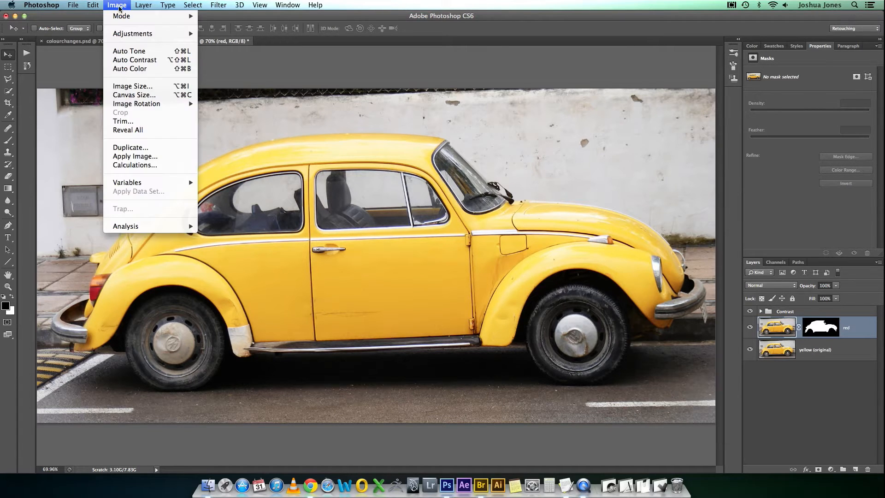
{"action": "mouse_move", "coordinate": [133, 33]}
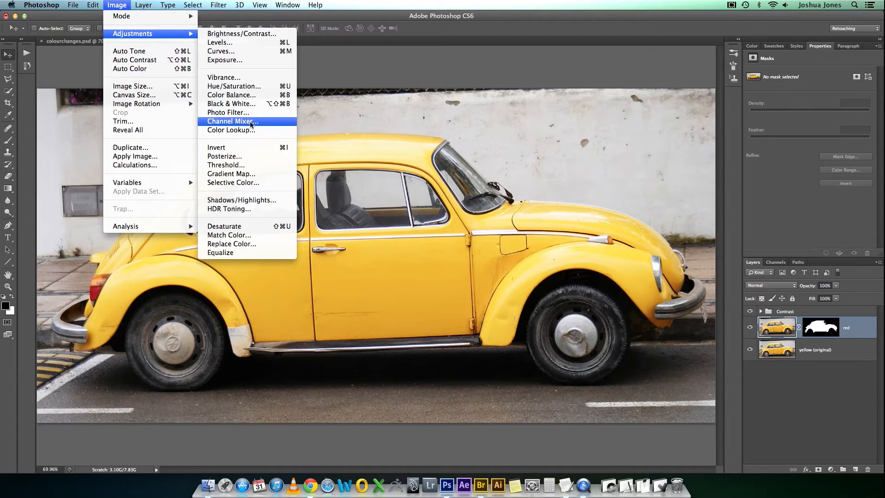
{"action": "left_click", "coordinate": [232, 121]}
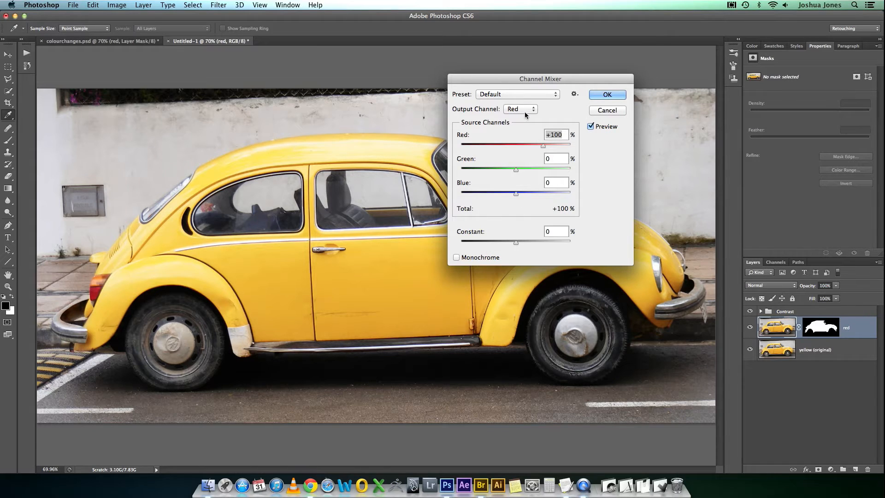
{"action": "left_click", "coordinate": [519, 109]}
{"action": "type", "text": "100"}
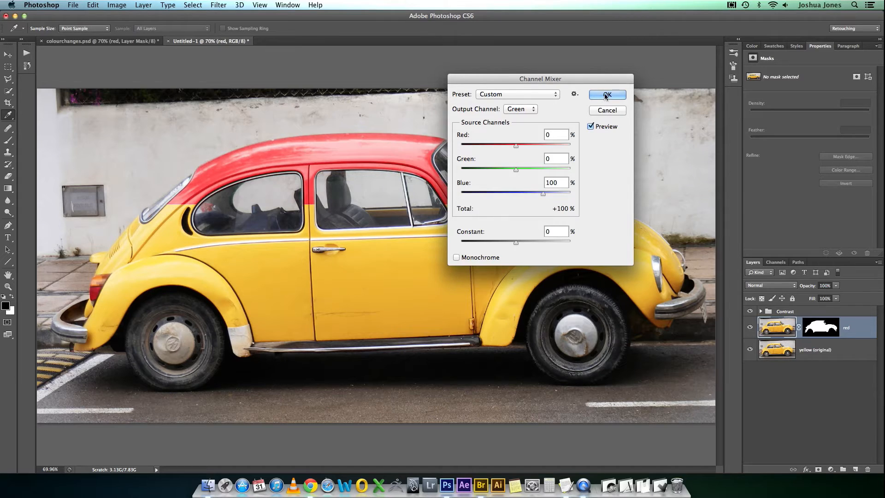
{"action": "left_click", "coordinate": [606, 94]}
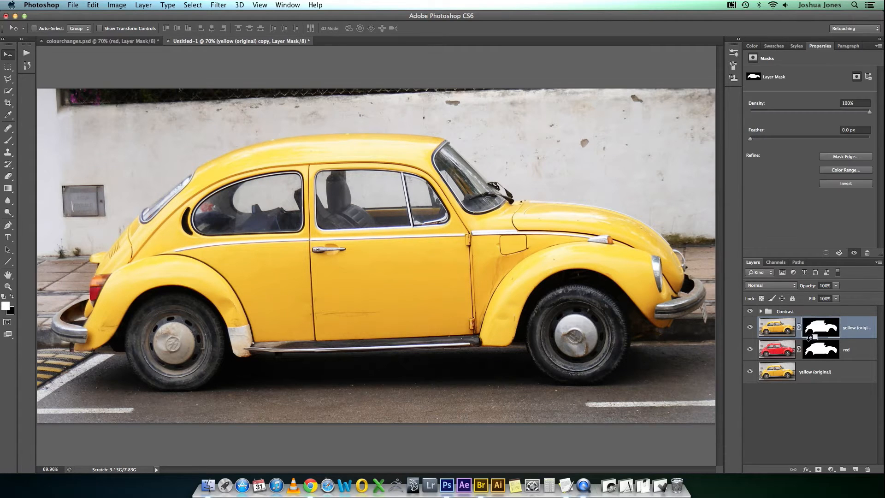
Step: On the copy layer's image, apply Channel Mixer with Red output Red 0, Blue 100 for a green car
{"action": "left_click", "coordinate": [776, 327]}
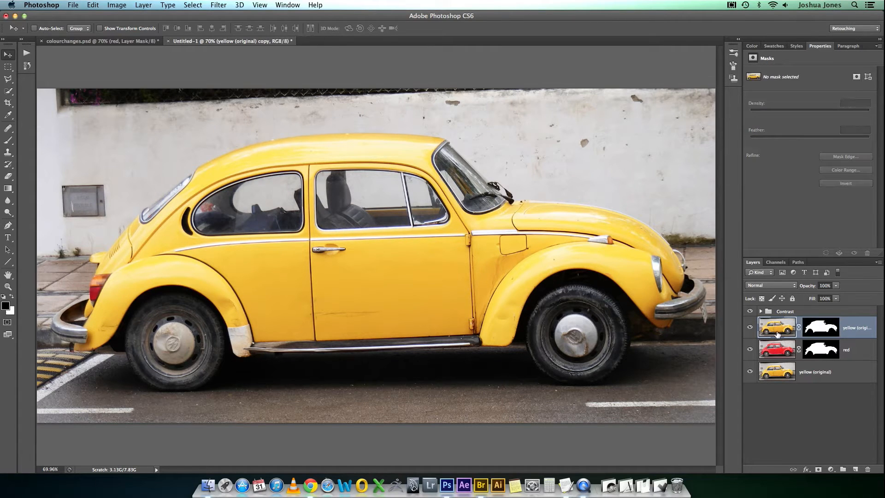
{"action": "left_click", "coordinate": [116, 5]}
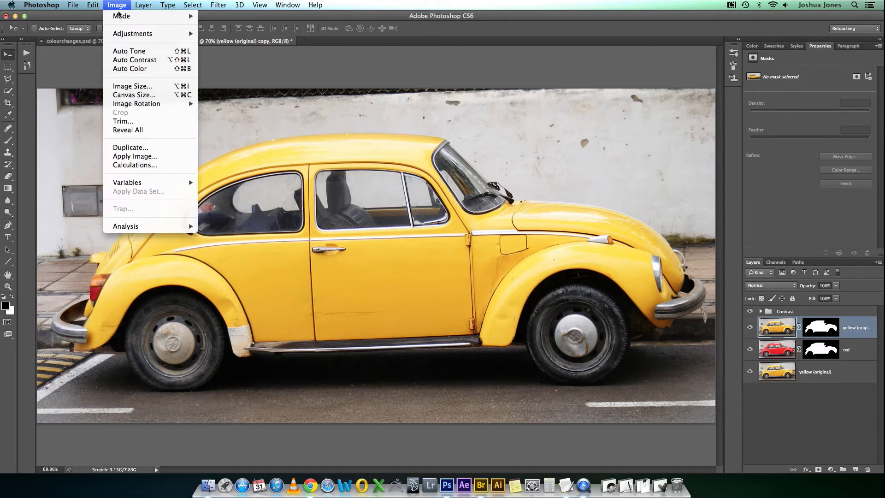
{"action": "mouse_move", "coordinate": [135, 40]}
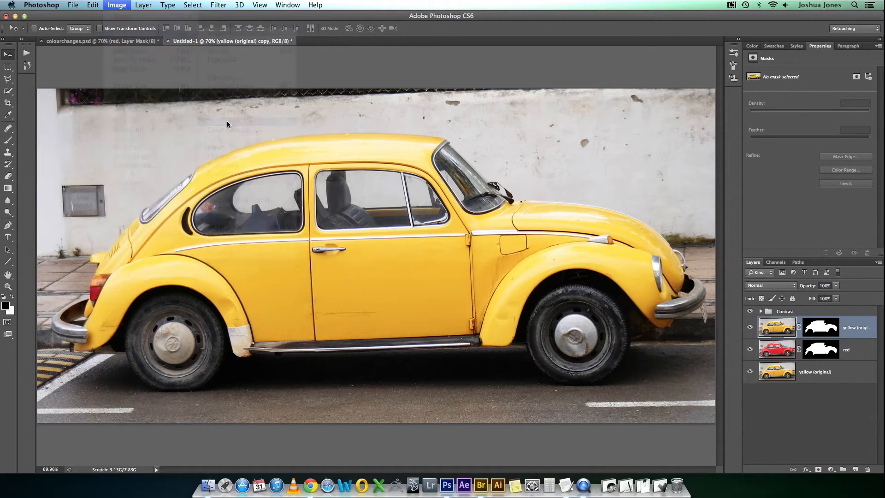
{"action": "left_click", "coordinate": [117, 5]}
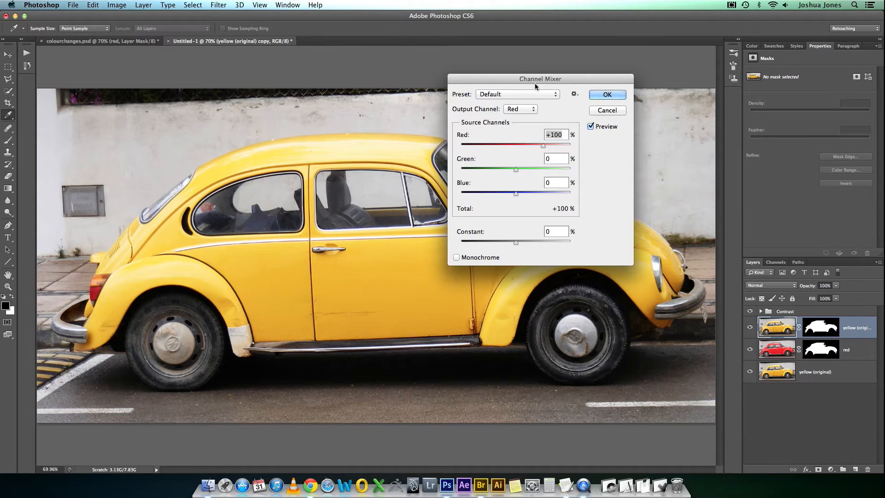
{"action": "mouse_move", "coordinate": [498, 176]}
{"action": "type", "text": "0"}
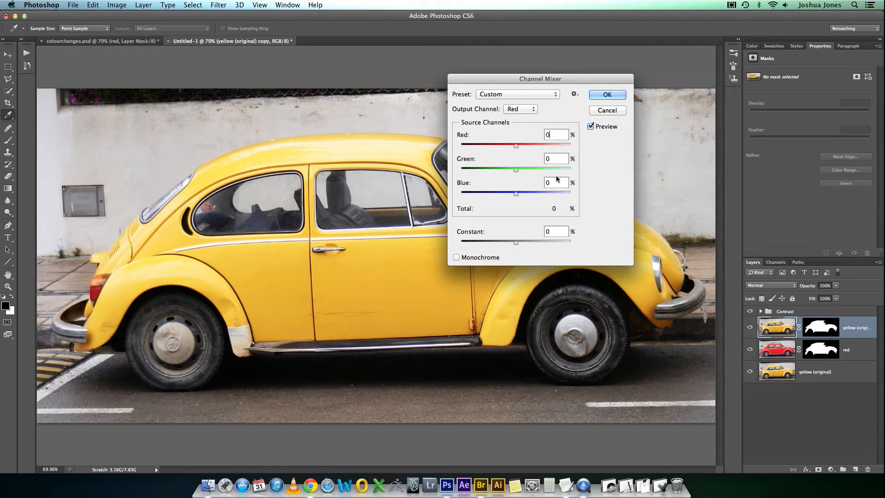
{"action": "type", "text": "100"}
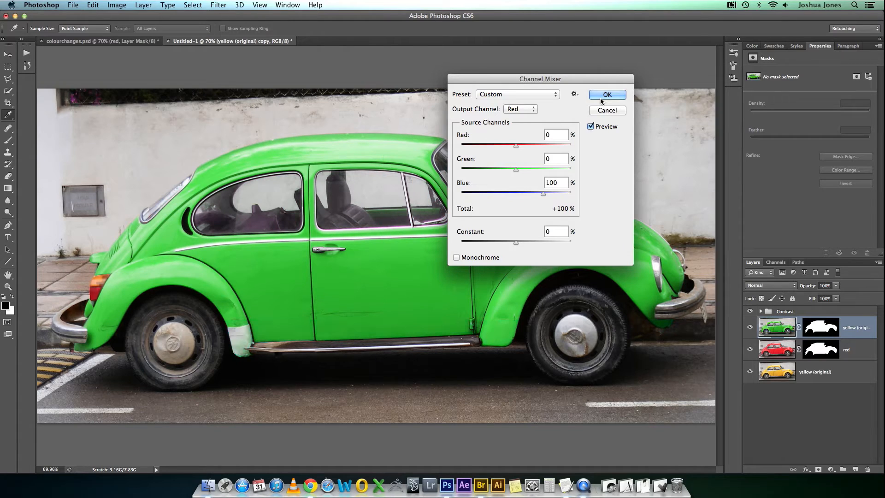
{"action": "left_click", "coordinate": [606, 94]}
{"action": "type", "text": "green"}
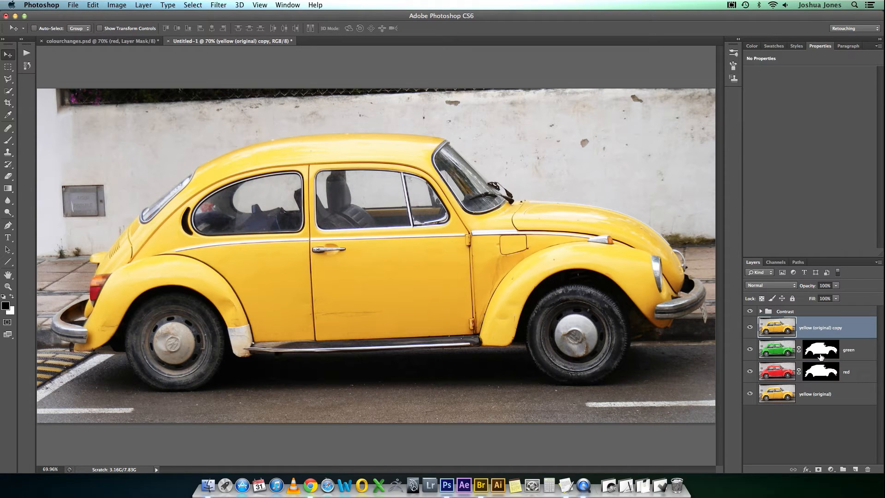
Step: Name the masked copy white and channel-mix Green and Blue outputs to Red 100 for a white car
{"action": "left_click", "coordinate": [821, 327]}
{"action": "type", "text": "white"}
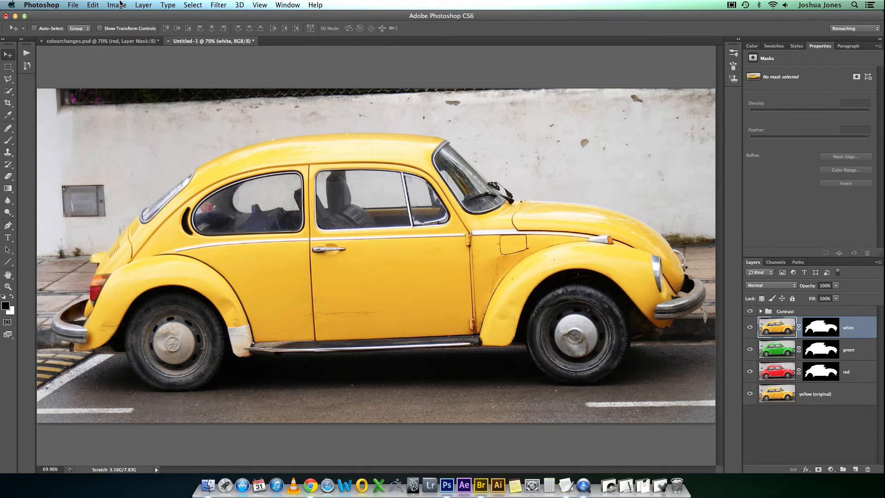
{"action": "left_click", "coordinate": [116, 5]}
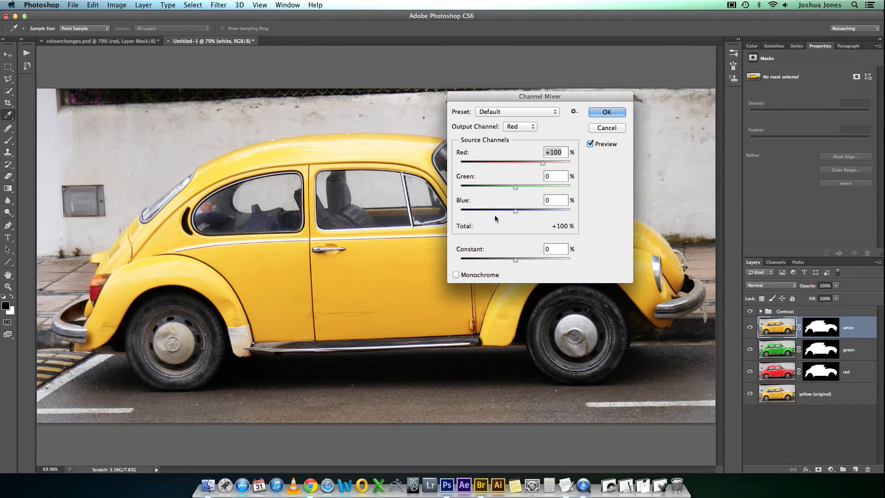
{"action": "mouse_move", "coordinate": [478, 235]}
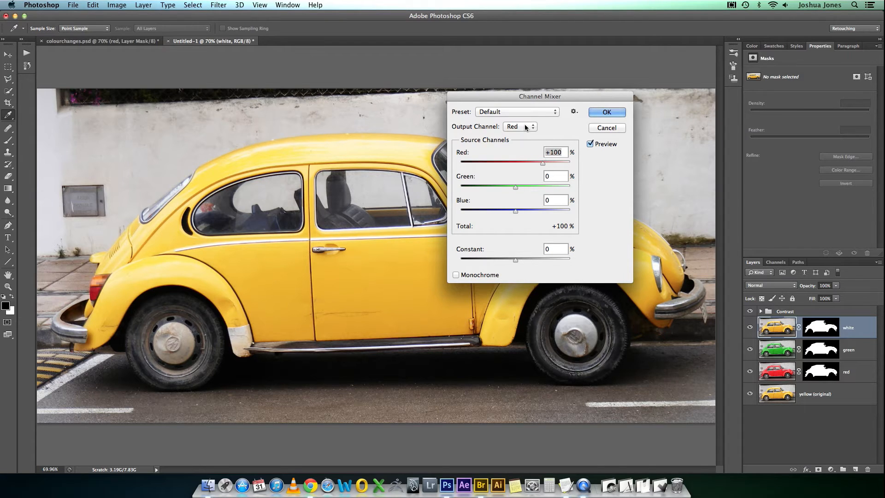
{"action": "left_click", "coordinate": [518, 126]}
{"action": "type", "text": "100"}
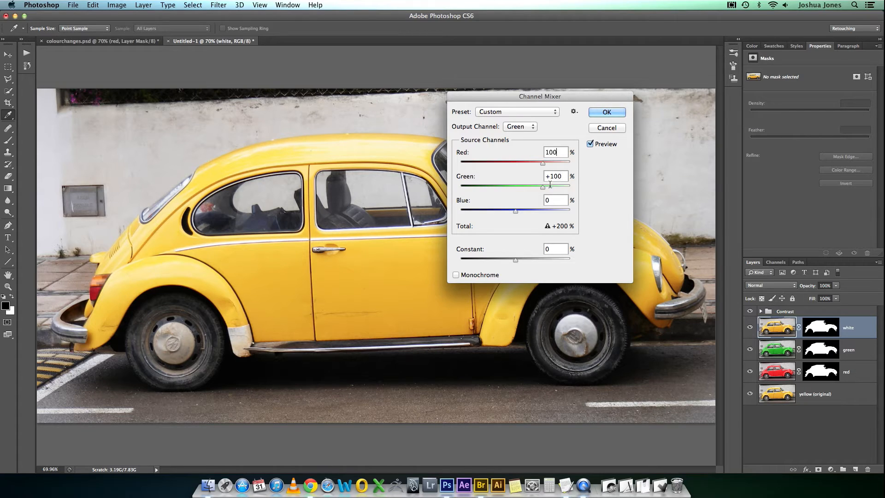
{"action": "left_click", "coordinate": [518, 126]}
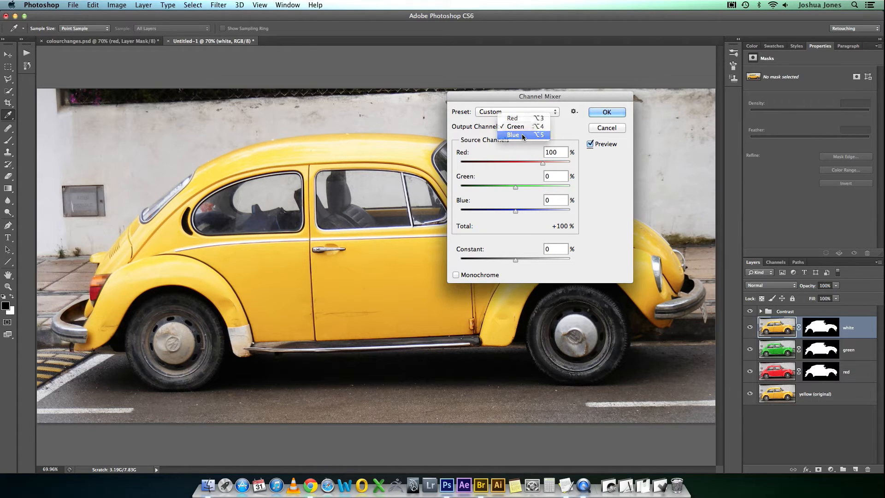
{"action": "left_click", "coordinate": [513, 135]}
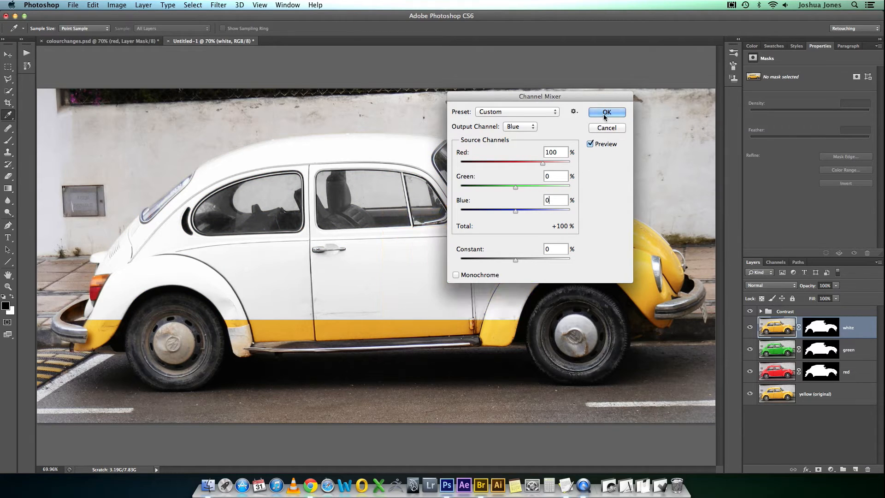
{"action": "left_click", "coordinate": [606, 111]}
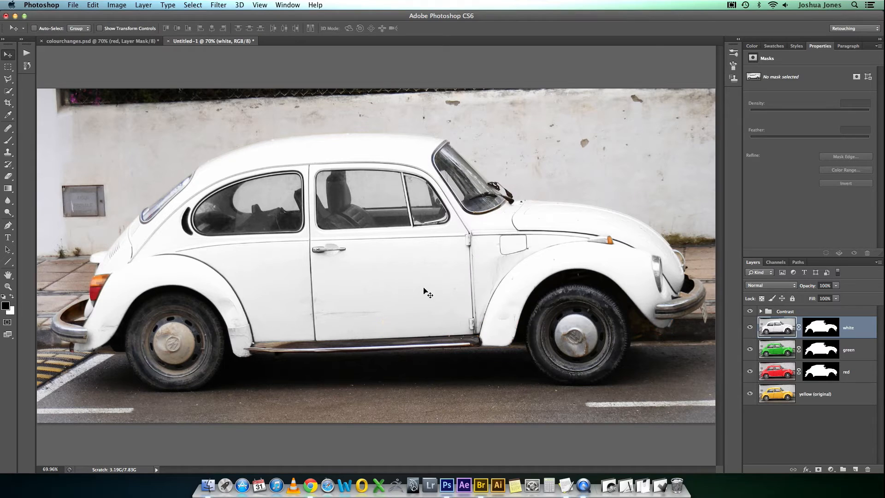
{"action": "mouse_move", "coordinate": [268, 298]}
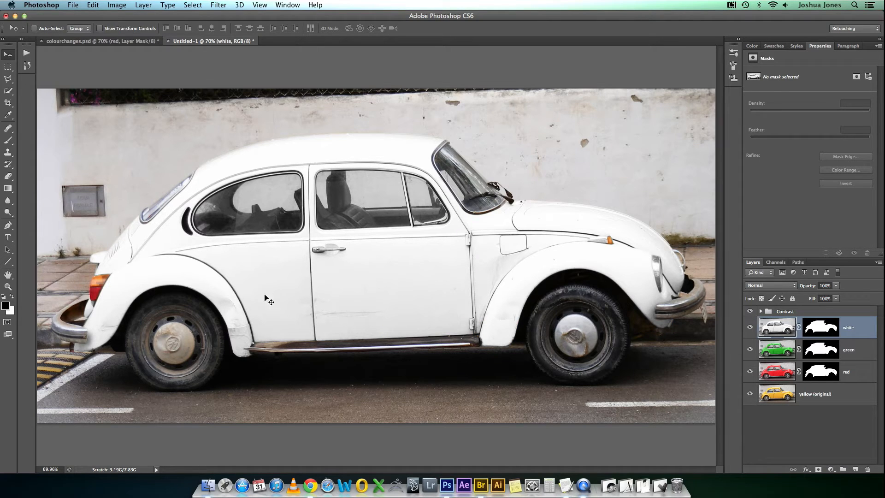
{"action": "mouse_move", "coordinate": [589, 254]}
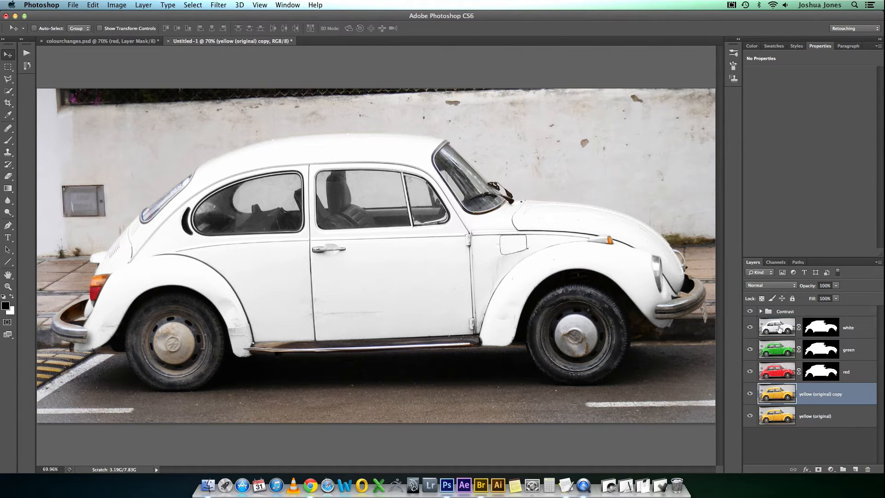
Step: Raise the yellow copy to the top, rename it black and give it the car mask
{"action": "left_click", "coordinate": [776, 326]}
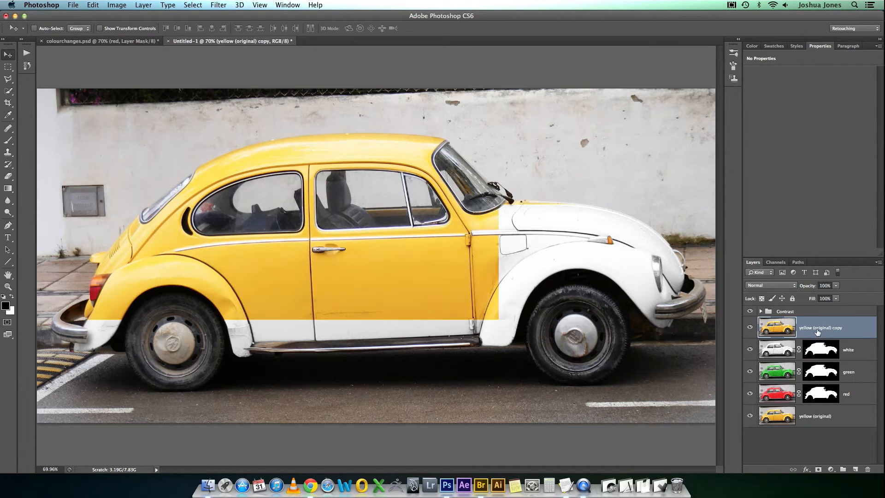
{"action": "double_click", "coordinate": [820, 327]}
{"action": "type", "text": "black"}
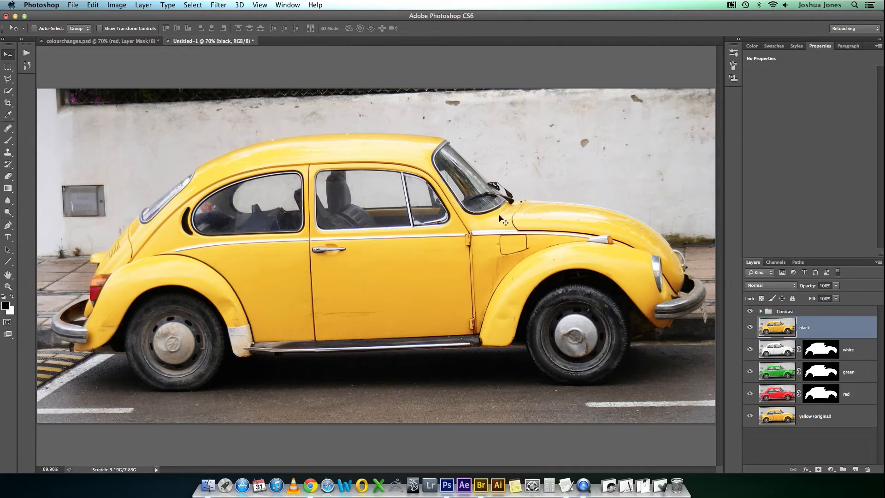
{"action": "left_click", "coordinate": [820, 327]}
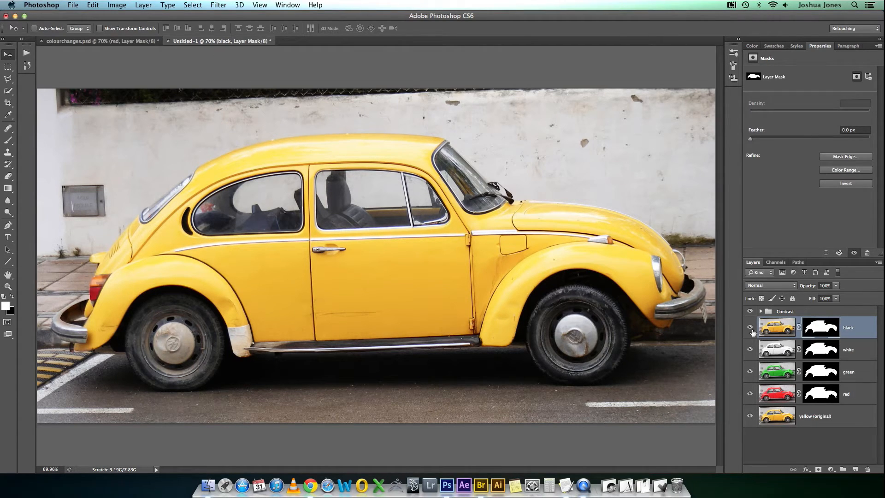
Step: Try the Channel Mixer's Green output channel on the black layer, leaving the car dark grey
{"action": "left_click", "coordinate": [116, 5]}
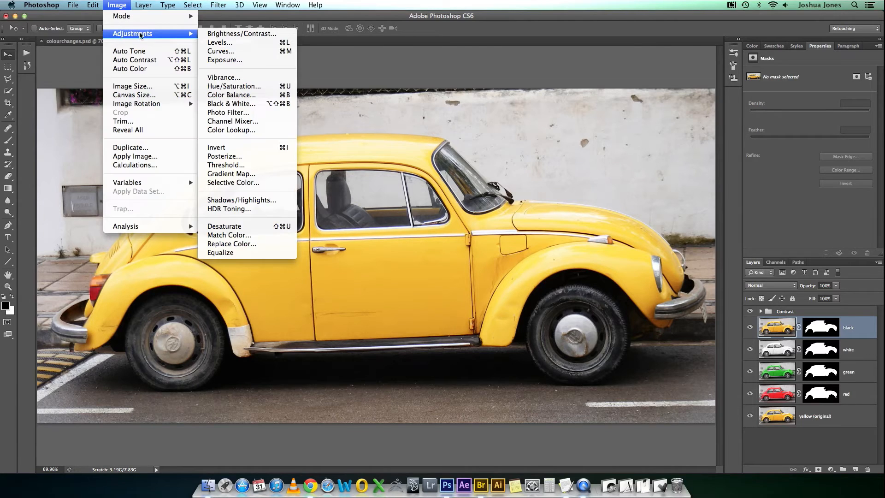
{"action": "left_click", "coordinate": [232, 120]}
{"action": "type", "text": "1"}
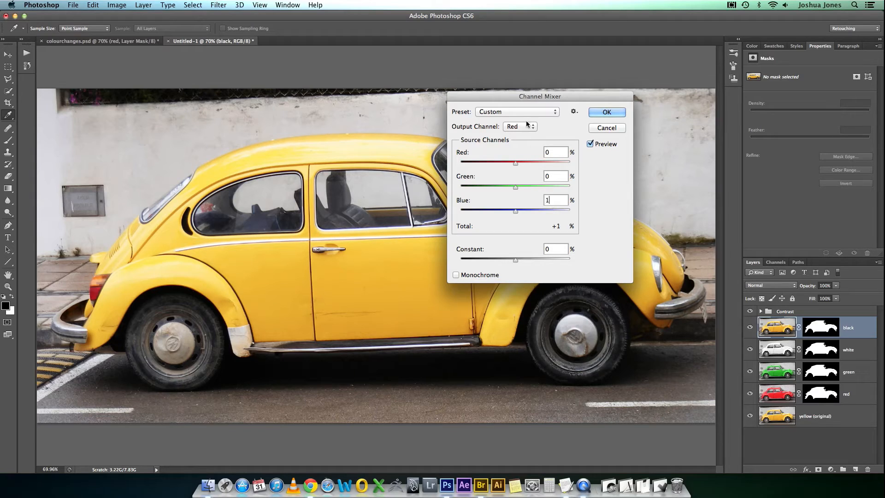
{"action": "left_click", "coordinate": [519, 126]}
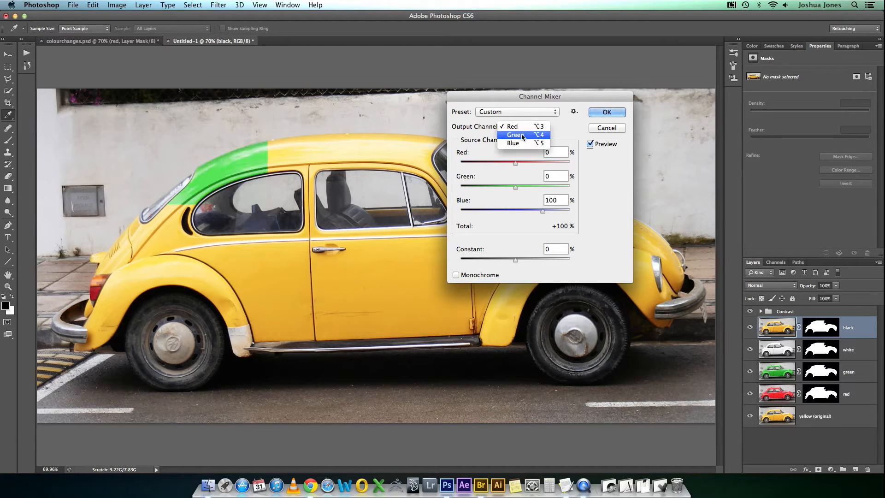
{"action": "left_click", "coordinate": [514, 135]}
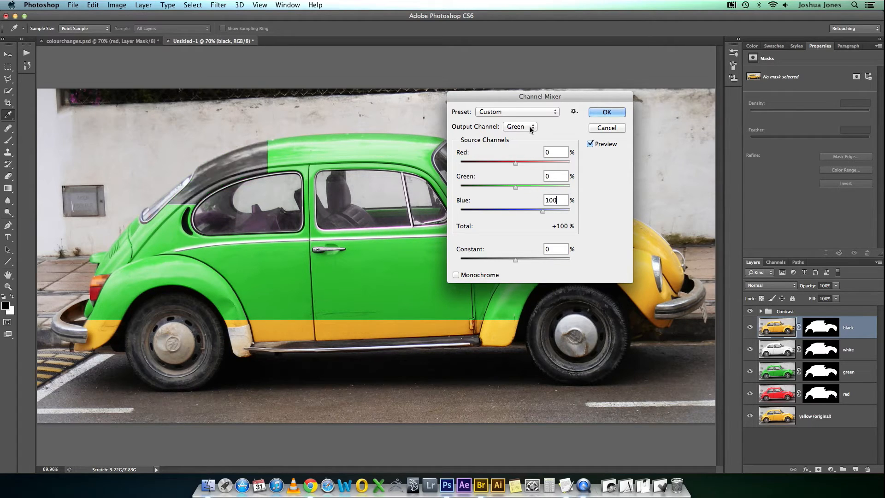
{"action": "left_click", "coordinate": [519, 127]}
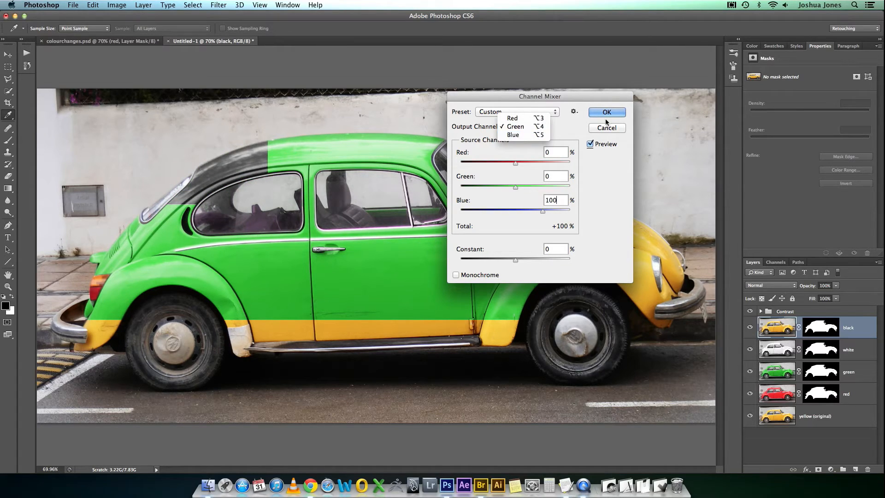
{"action": "left_click", "coordinate": [514, 126]}
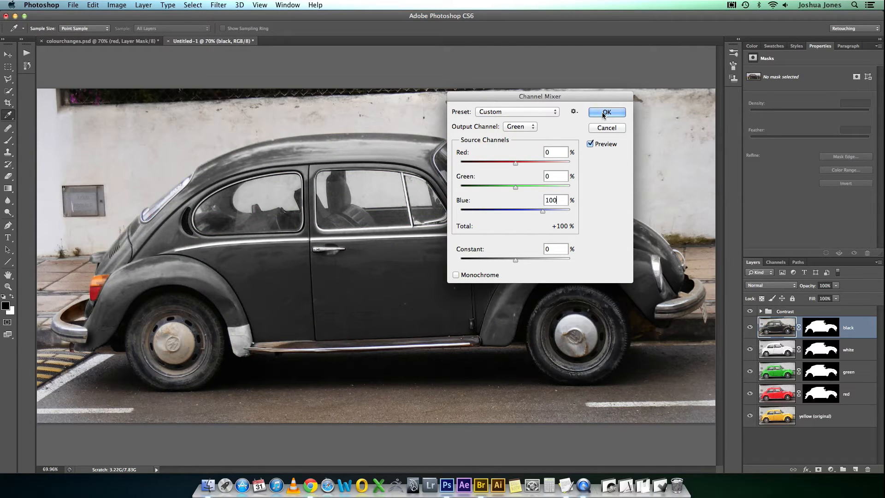
{"action": "mouse_move", "coordinate": [650, 203]}
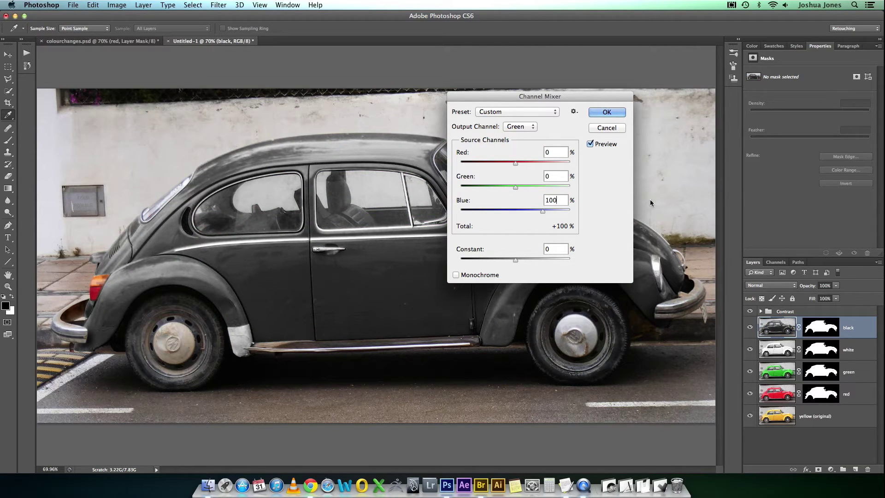
{"action": "left_click", "coordinate": [606, 112]}
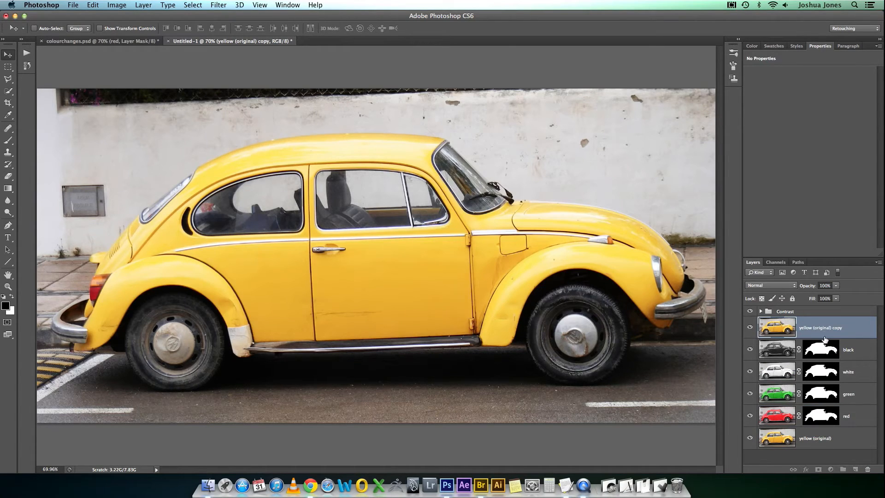
Step: Name the masked copy blue and channel-mix swapped red/green/blue sources to turn the car blue
{"action": "left_click", "coordinate": [820, 327]}
{"action": "type", "text": "blue"}
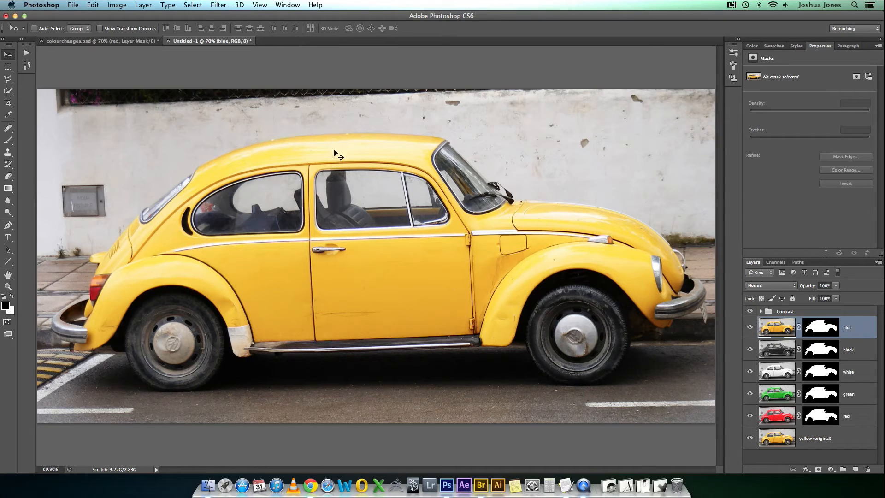
{"action": "left_click", "coordinate": [116, 5]}
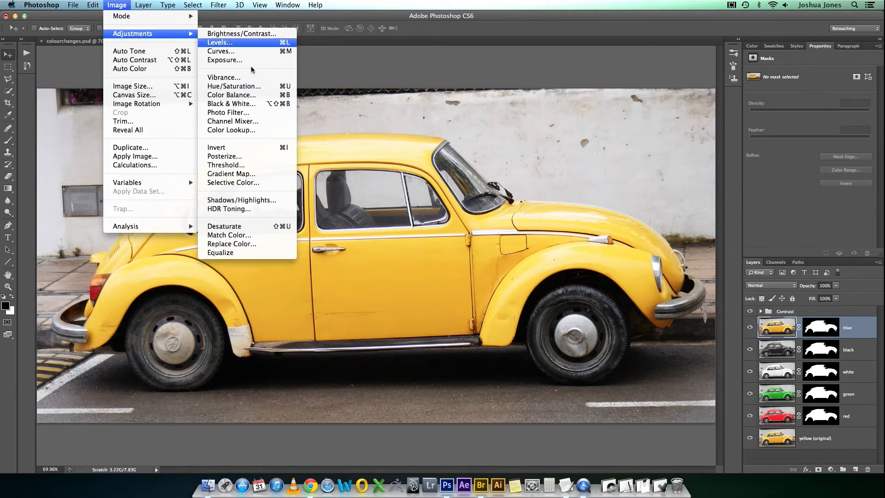
{"action": "left_click", "coordinate": [232, 121]}
{"action": "type", "text": "100"}
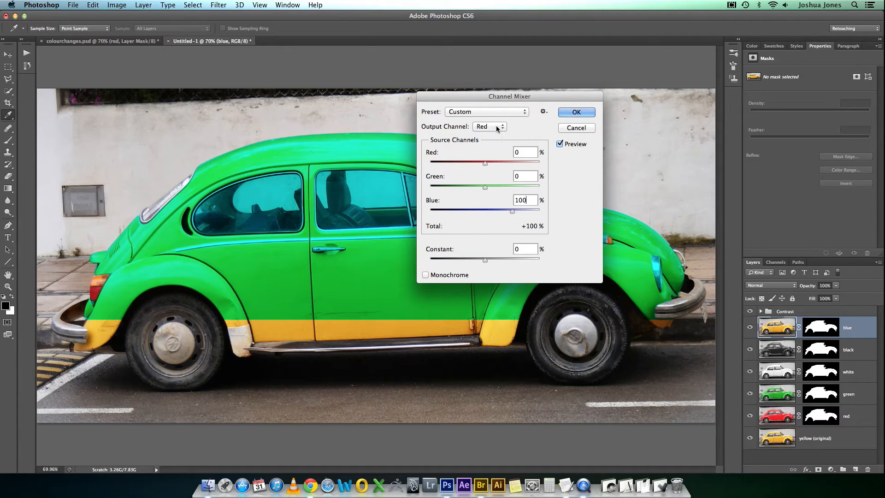
{"action": "left_click", "coordinate": [488, 126]}
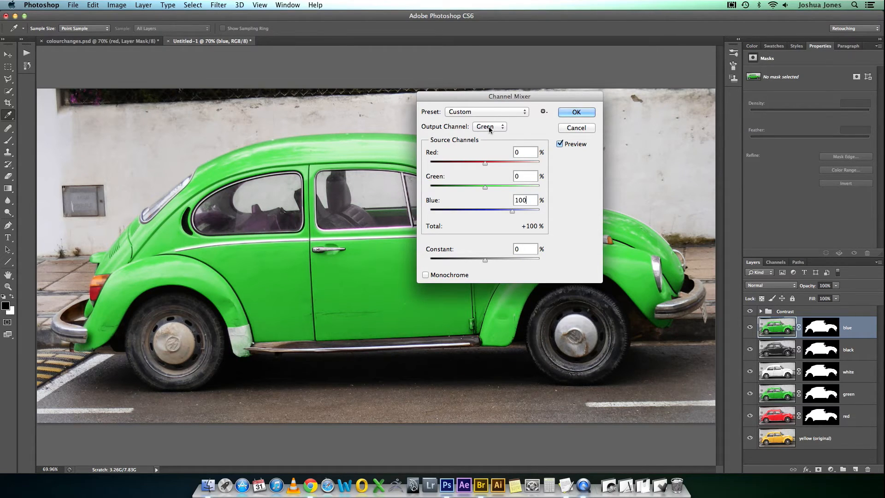
{"action": "left_click", "coordinate": [488, 126]}
{"action": "type", "text": "100"}
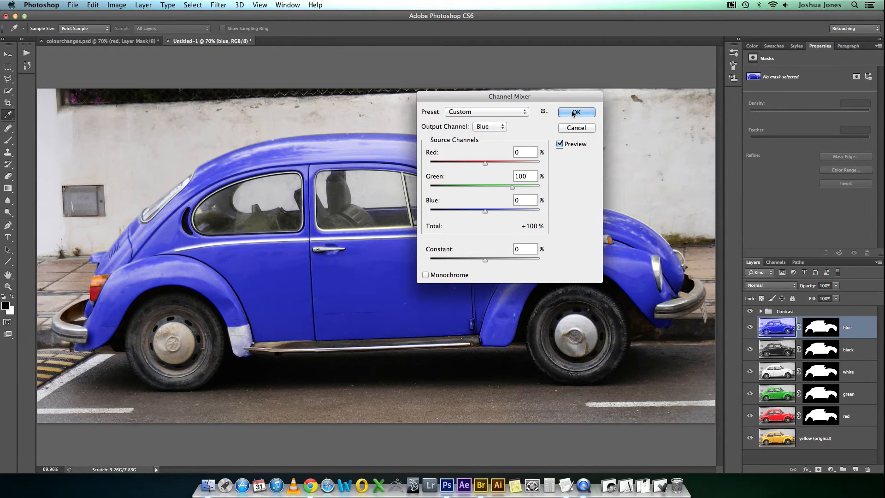
{"action": "left_click", "coordinate": [575, 111]}
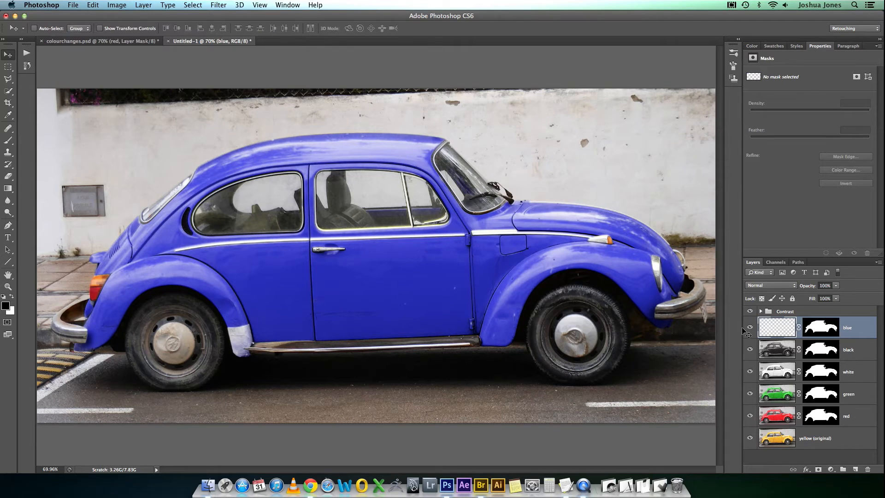
Step: Add a Hue/Saturation layer above yellow (original) with the car mask, hiding the colour layers
{"action": "left_click", "coordinate": [776, 327]}
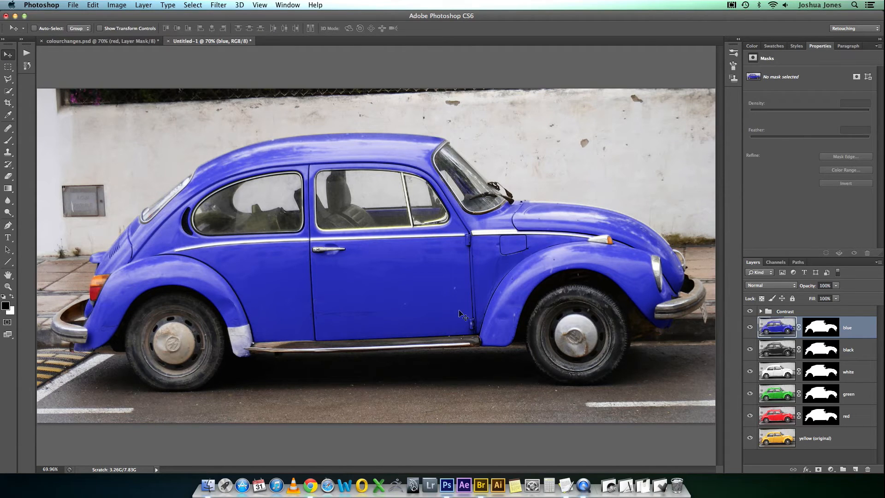
{"action": "mouse_move", "coordinate": [825, 443]}
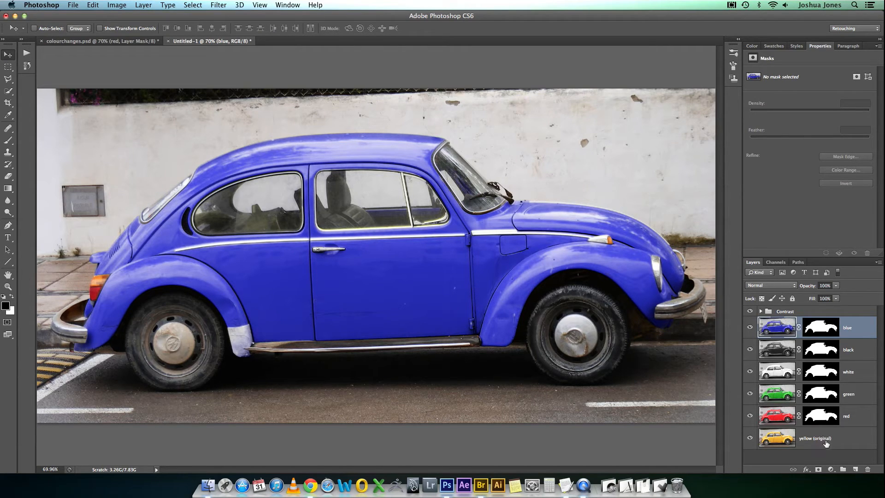
{"action": "left_click", "coordinate": [830, 469]}
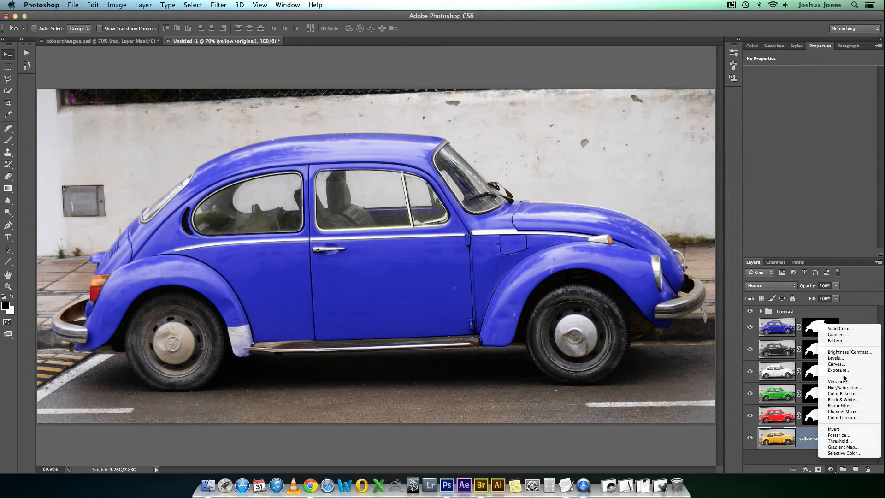
{"action": "left_click", "coordinate": [845, 387]}
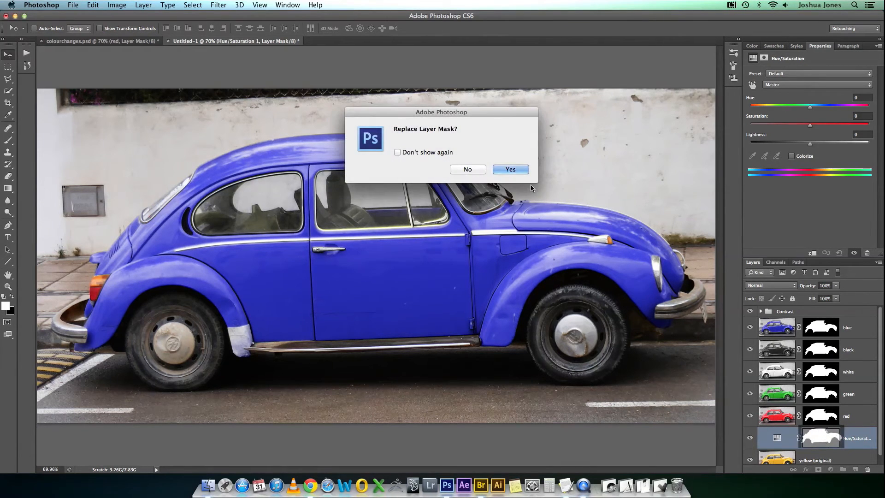
{"action": "left_click", "coordinate": [509, 170]}
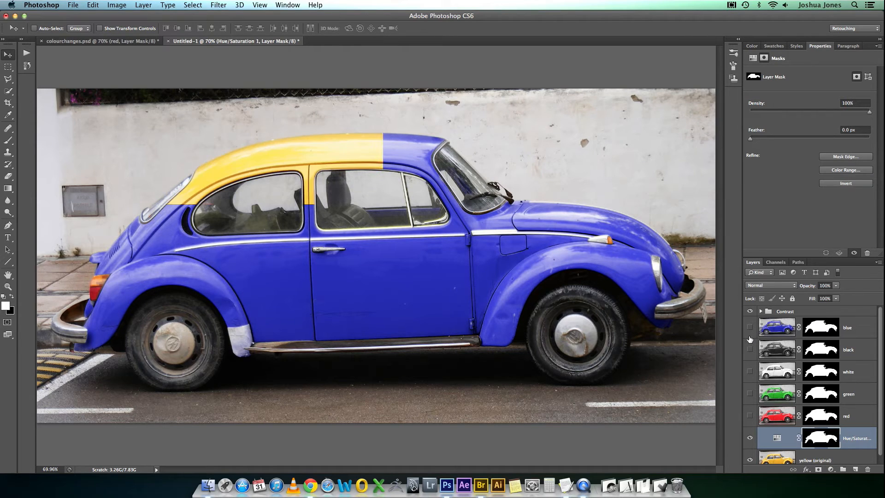
{"action": "left_click", "coordinate": [750, 327]}
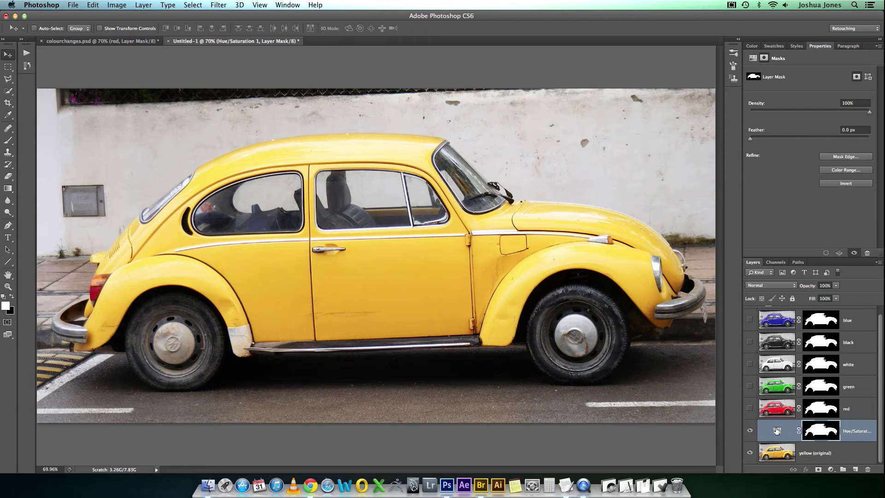
Step: Set the Hue/Saturation hue to -42 for a red car and show the red layer to compare
{"action": "left_click", "coordinate": [776, 430]}
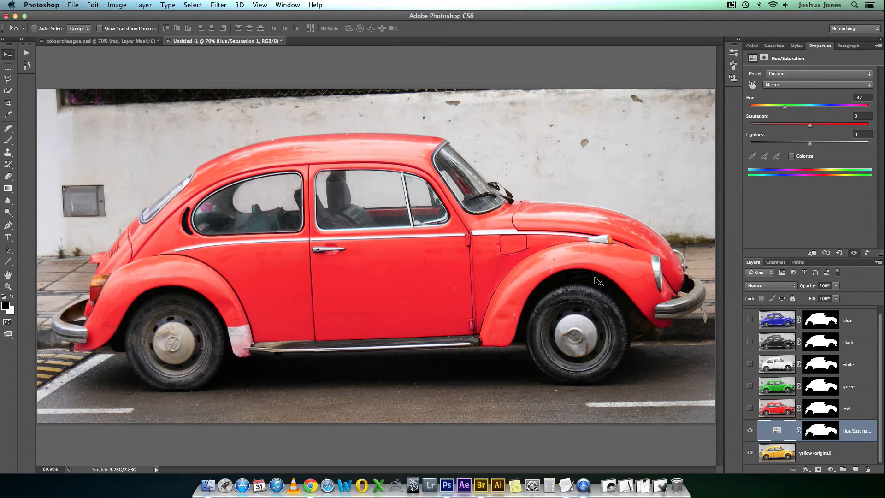
{"action": "mouse_move", "coordinate": [558, 257]}
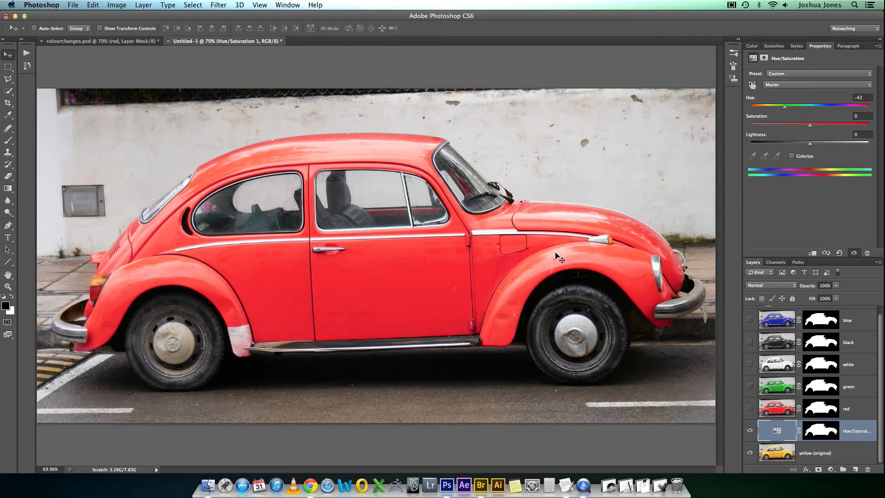
{"action": "mouse_move", "coordinate": [597, 353]}
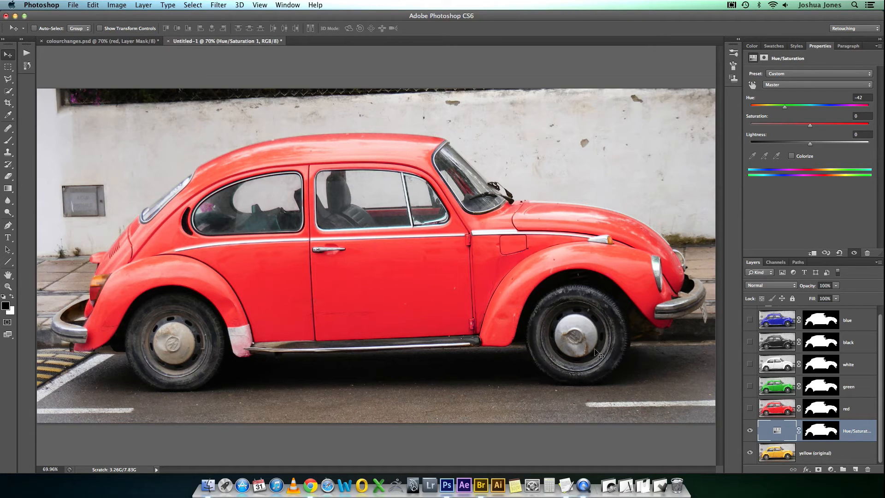
{"action": "mouse_move", "coordinate": [742, 419]}
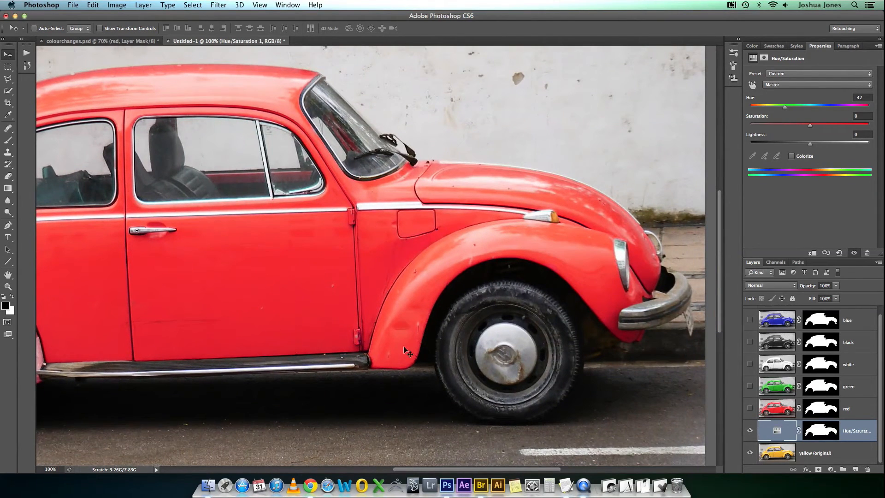
{"action": "mouse_move", "coordinate": [367, 255]}
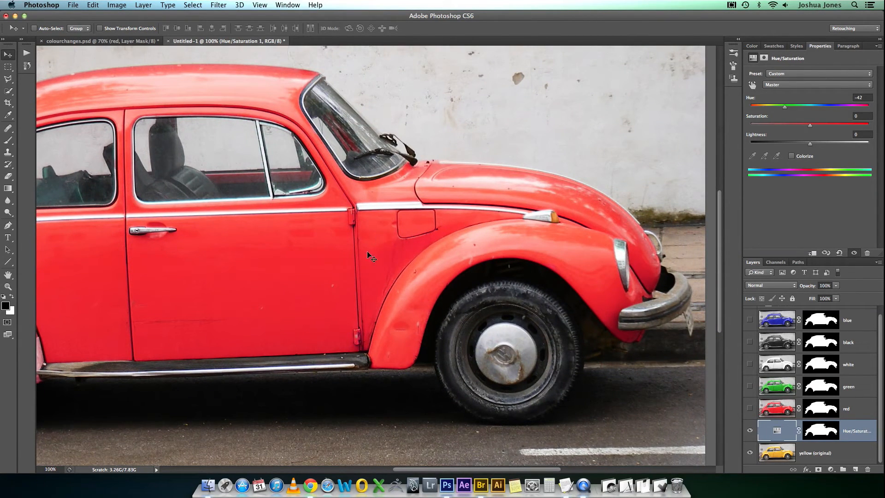
{"action": "mouse_move", "coordinate": [480, 243]}
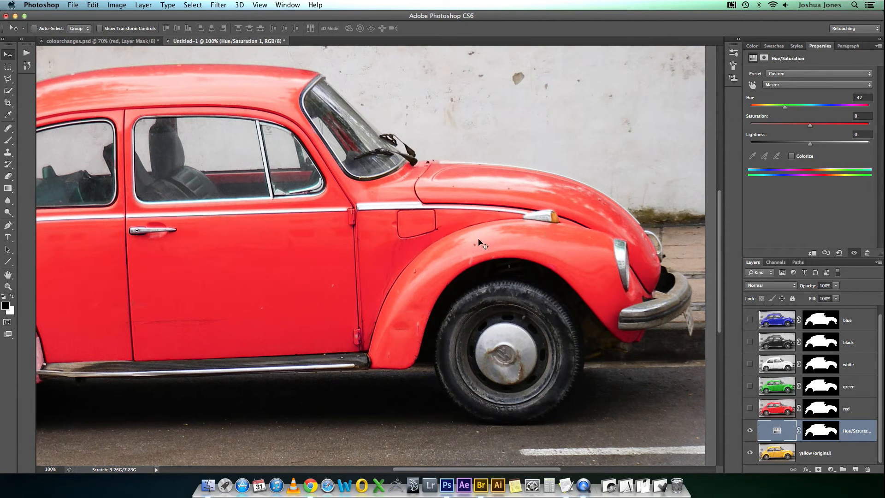
{"action": "mouse_move", "coordinate": [520, 237]}
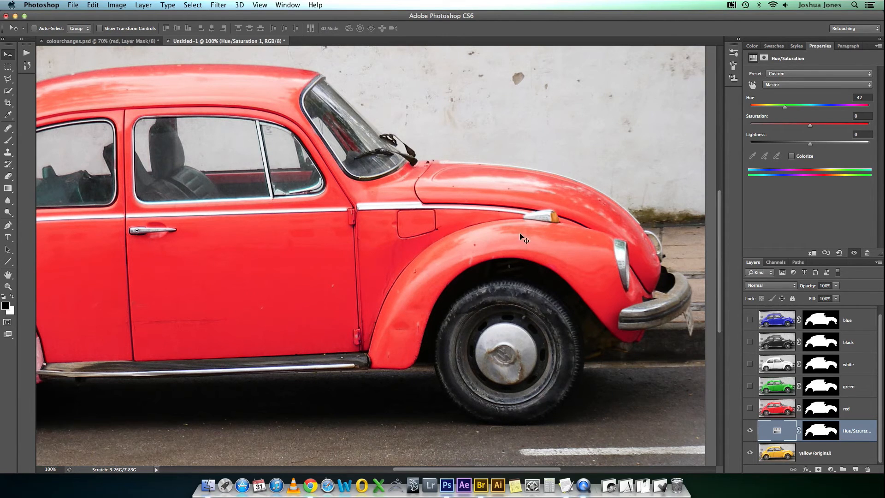
{"action": "mouse_move", "coordinate": [740, 413]}
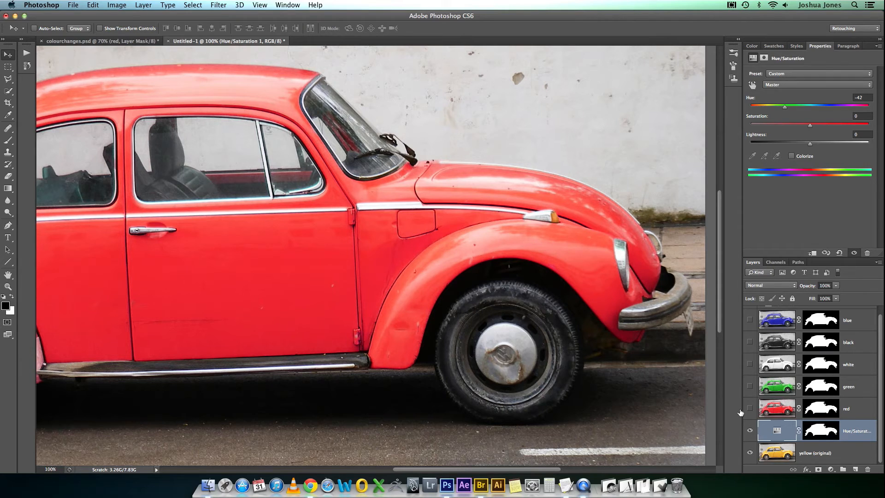
{"action": "left_click", "coordinate": [750, 411]}
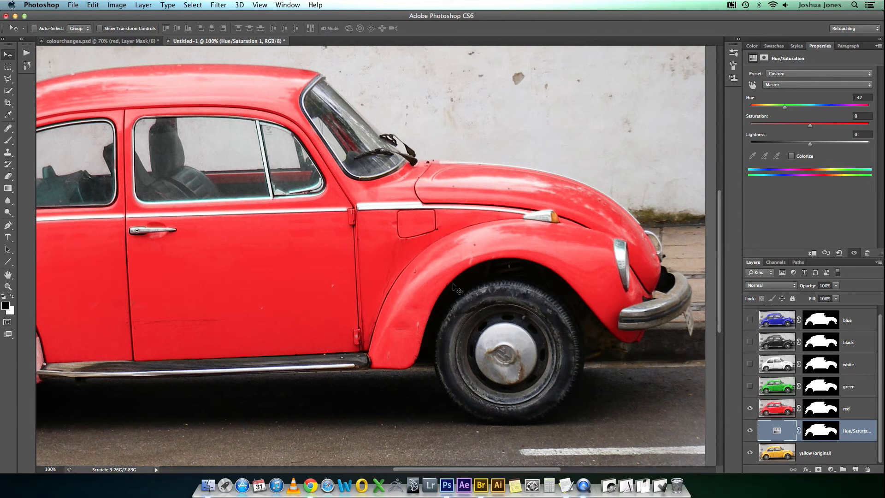
{"action": "mouse_move", "coordinate": [420, 258]}
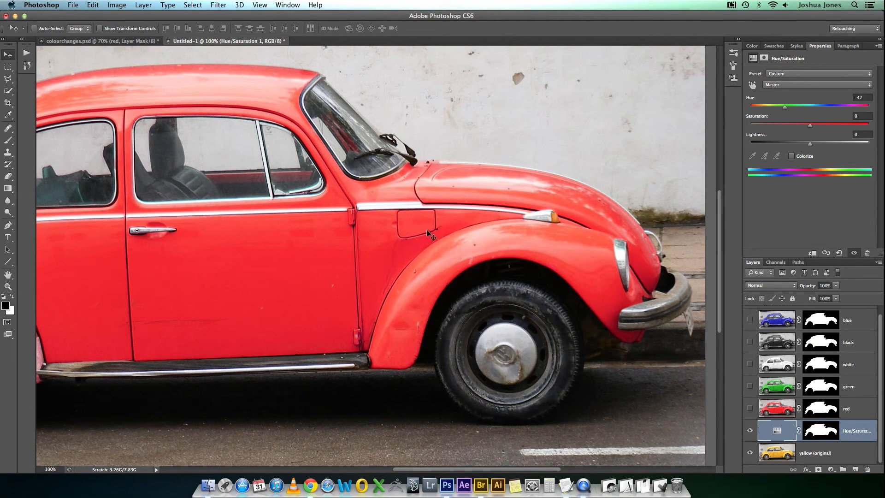
{"action": "mouse_move", "coordinate": [451, 277]}
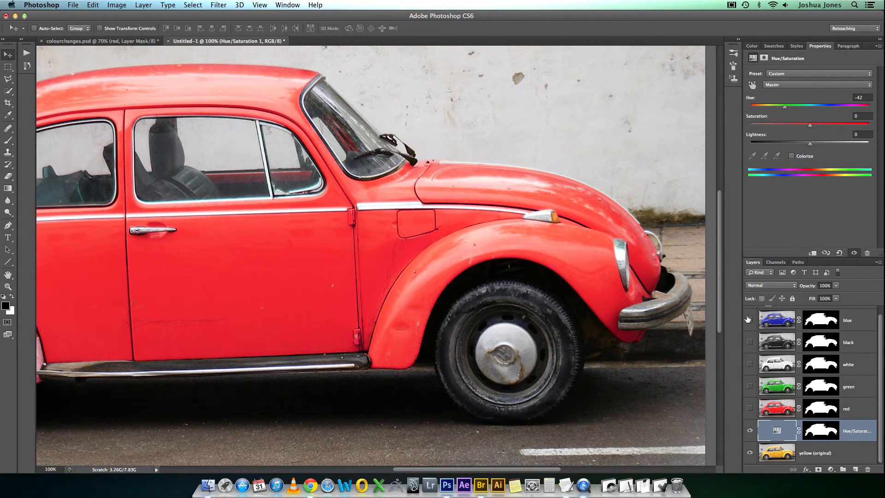
{"action": "mouse_move", "coordinate": [795, 120]}
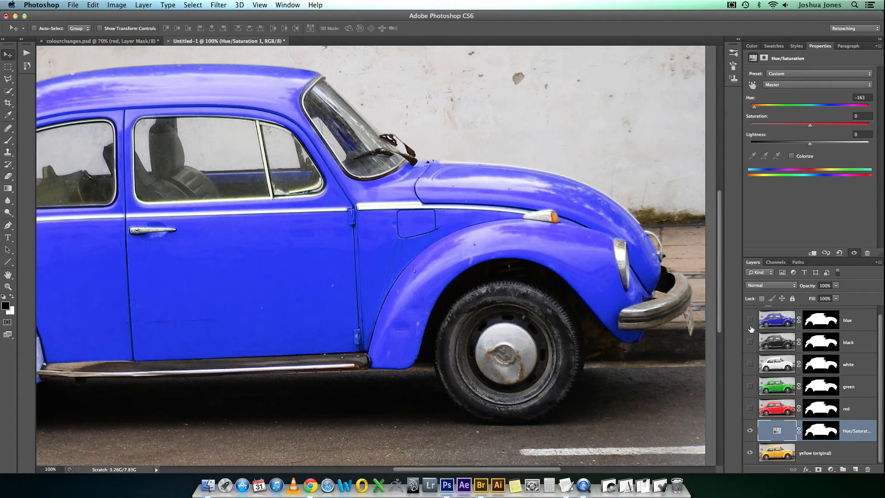
{"action": "left_click", "coordinate": [750, 320]}
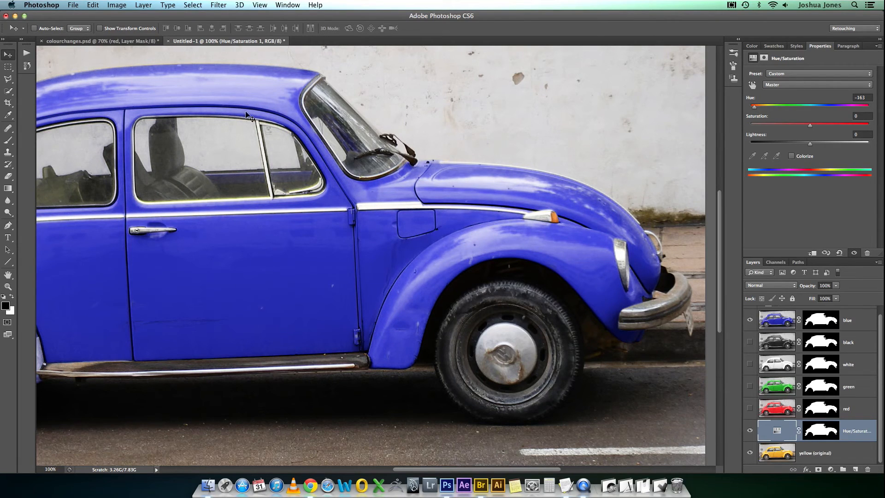
{"action": "mouse_move", "coordinate": [408, 252]}
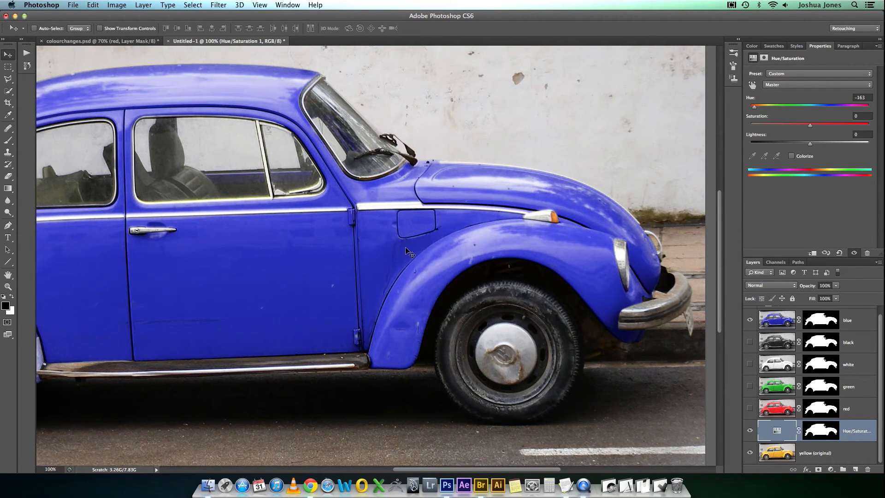
{"action": "mouse_move", "coordinate": [763, 315]}
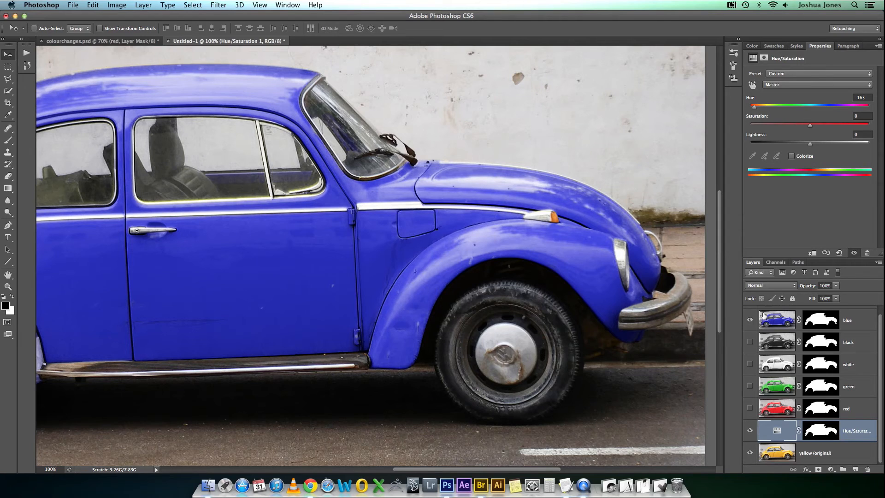
{"action": "left_click", "coordinate": [750, 320]}
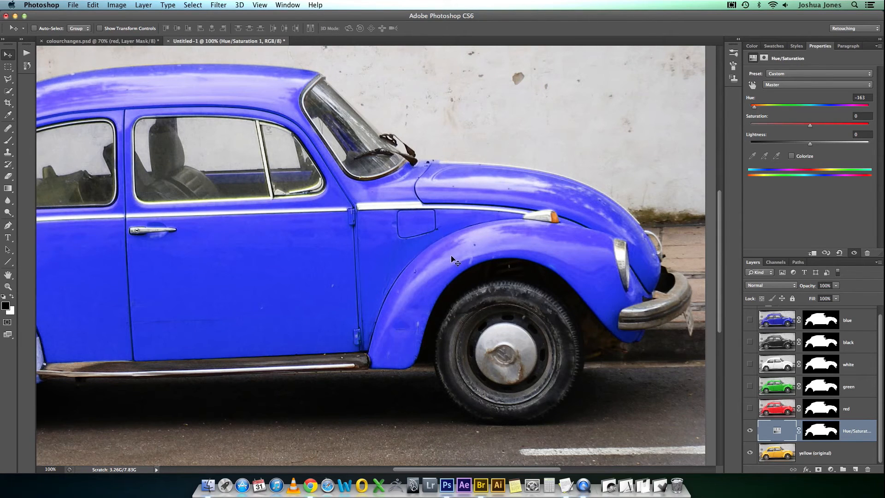
{"action": "mouse_move", "coordinate": [548, 242]}
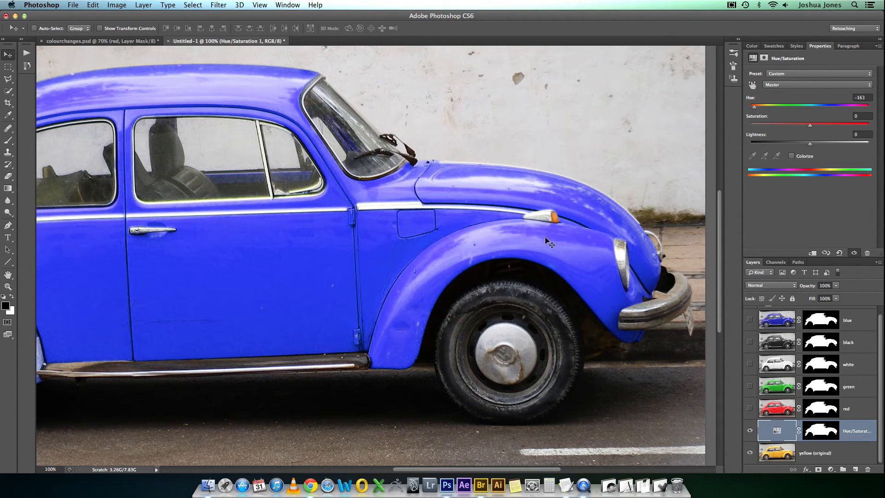
{"action": "mouse_move", "coordinate": [389, 332]}
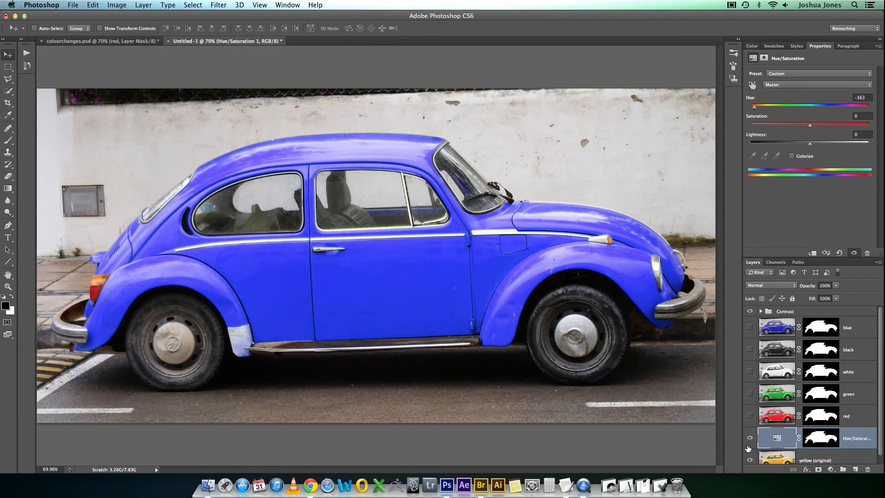
Step: Hide the Hue/Saturation layer, view the black version, then hide it to return to yellow
{"action": "left_click", "coordinate": [749, 437]}
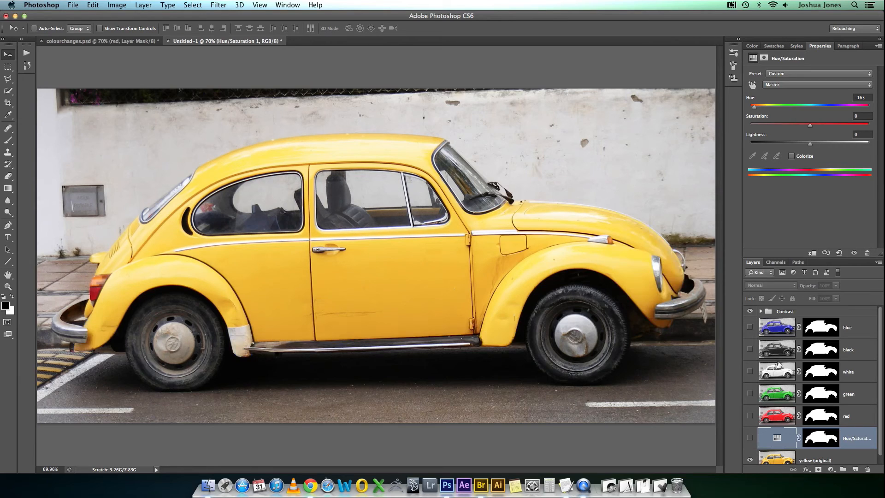
{"action": "left_click", "coordinate": [749, 349]}
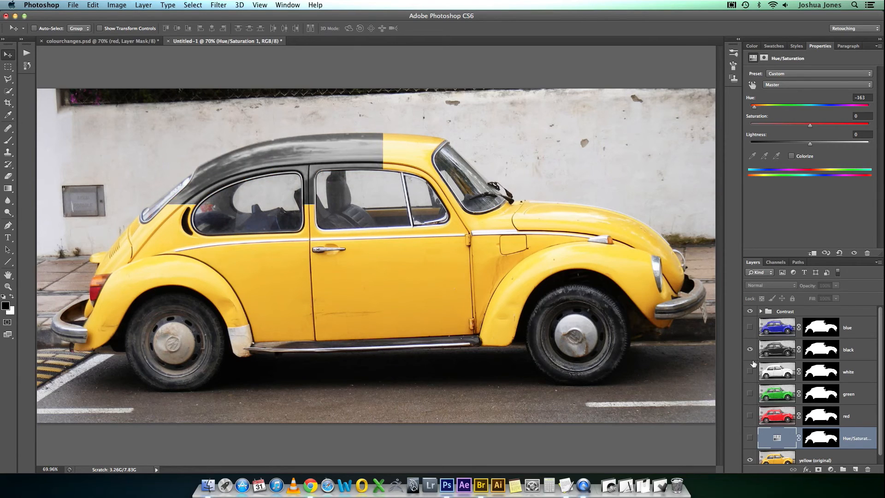
{"action": "left_click", "coordinate": [750, 348]}
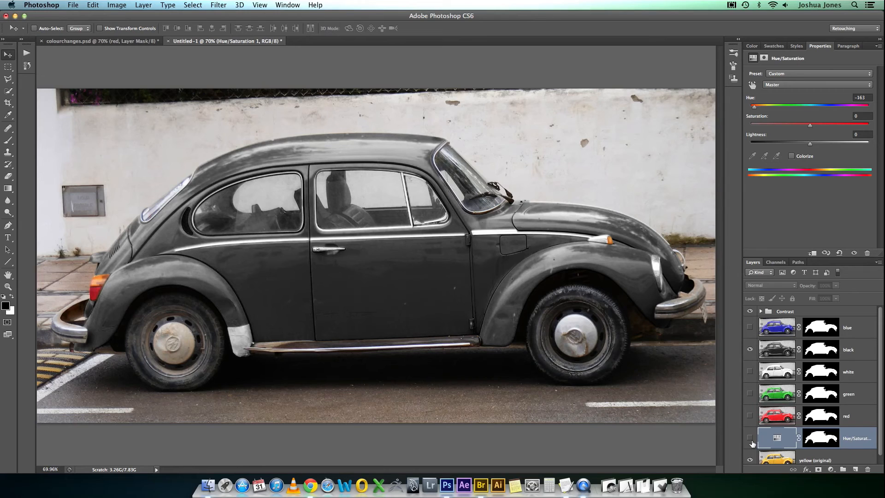
{"action": "mouse_move", "coordinate": [750, 382]}
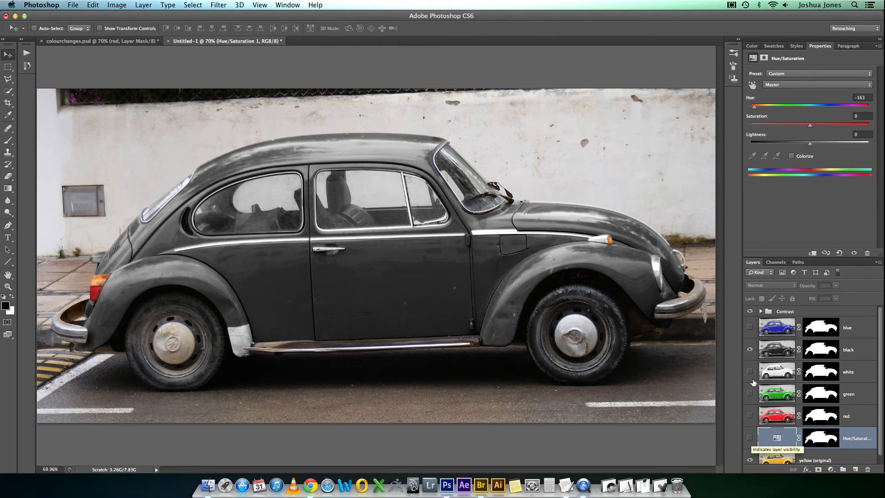
{"action": "mouse_move", "coordinate": [500, 325]}
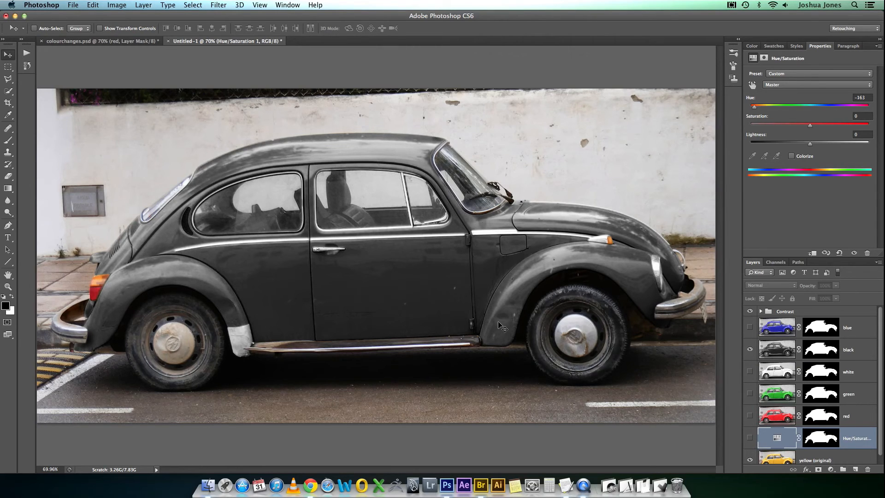
{"action": "left_click", "coordinate": [750, 441]}
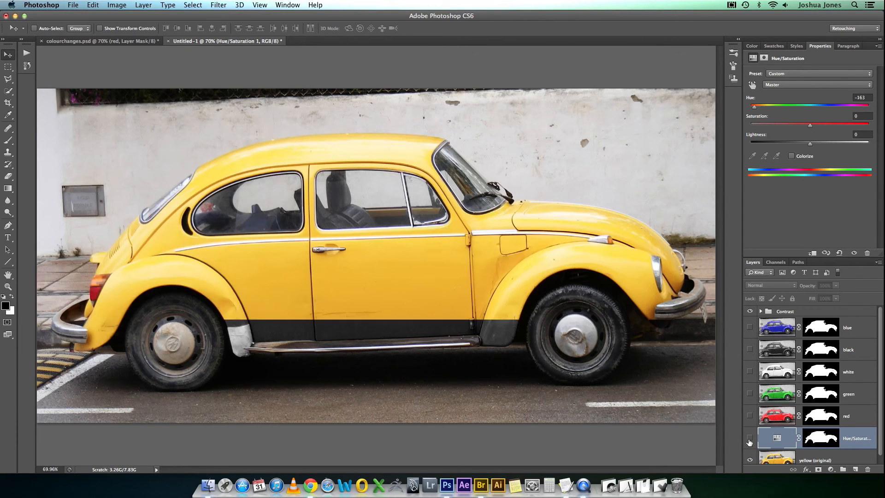
Step: Show the Hue/Saturation layer again, desaturated to -100 and lightened for a white car
{"action": "left_click", "coordinate": [749, 441]}
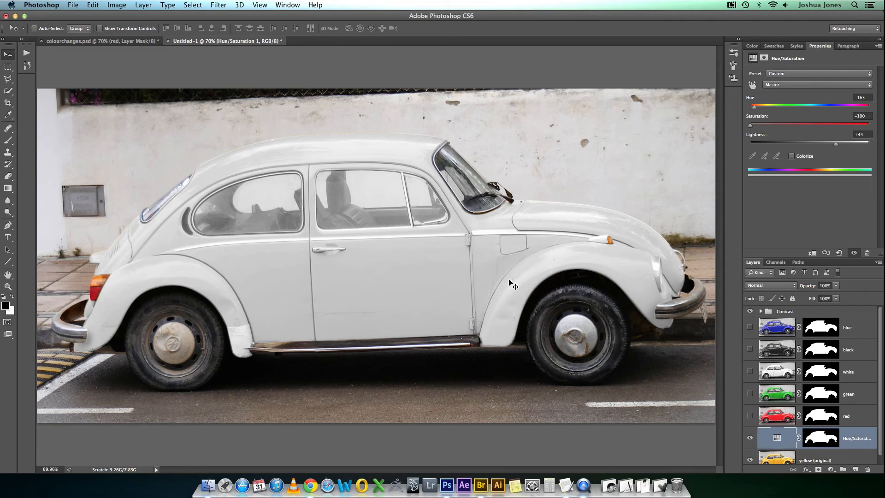
{"action": "mouse_move", "coordinate": [234, 282]}
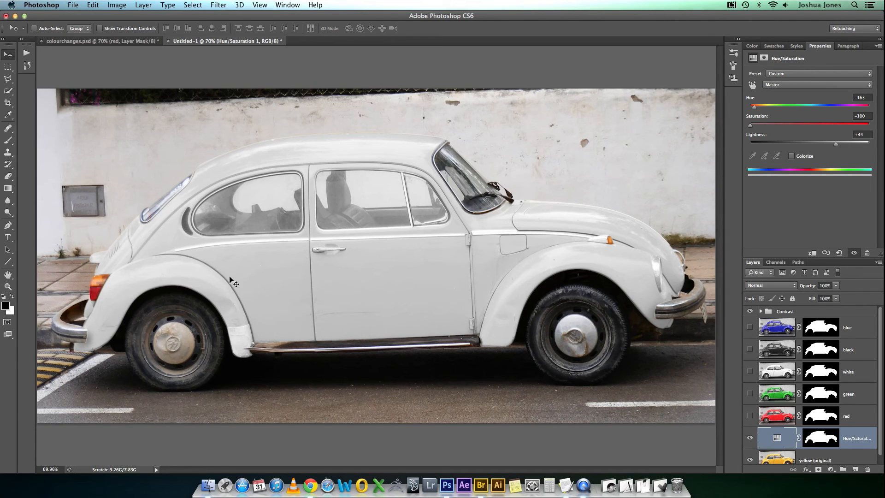
{"action": "mouse_move", "coordinate": [316, 255]}
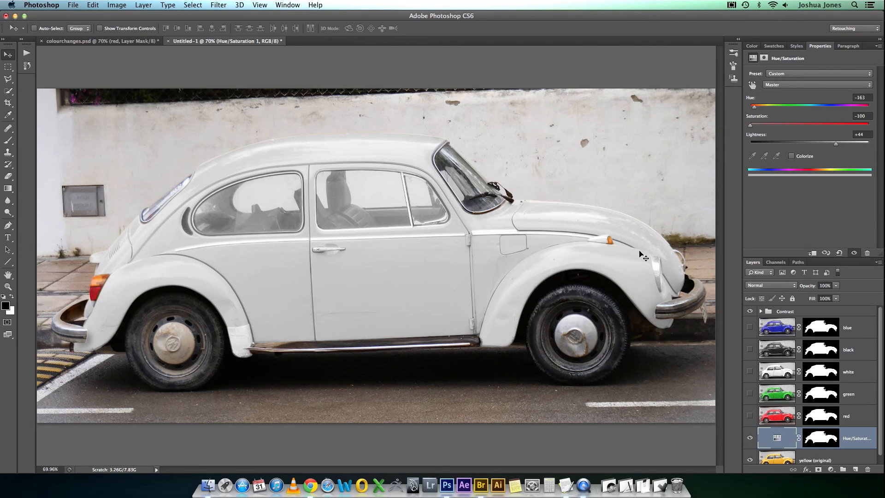
{"action": "mouse_move", "coordinate": [303, 243]}
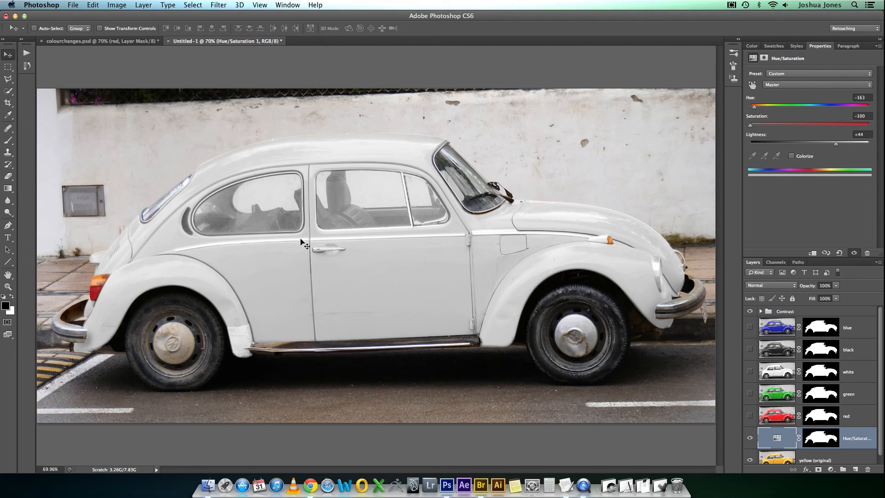
{"action": "mouse_move", "coordinate": [768, 205]}
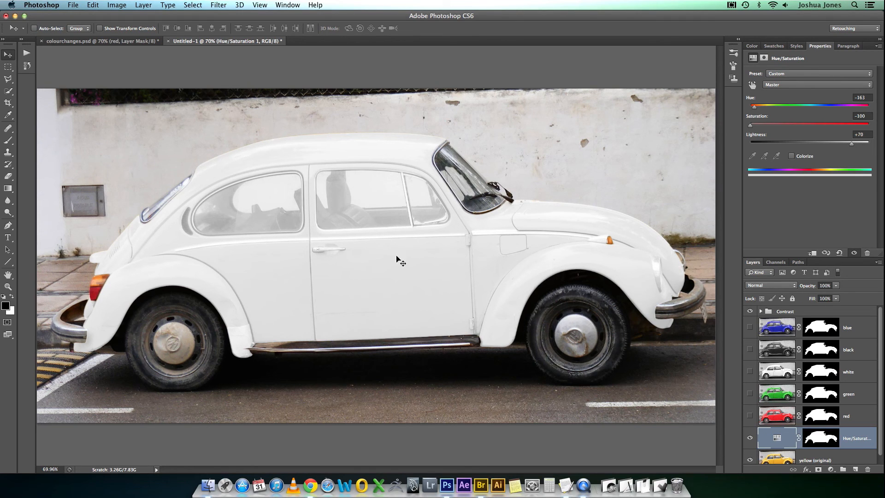
{"action": "mouse_move", "coordinate": [740, 318]}
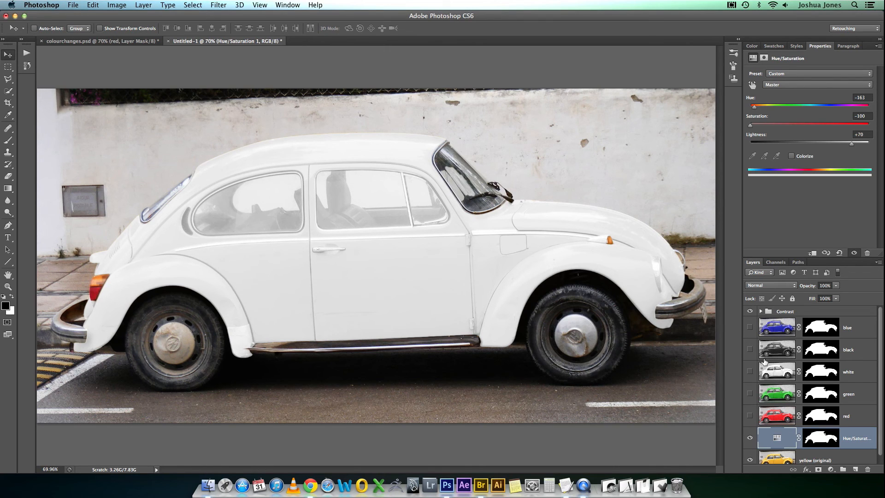
{"action": "mouse_move", "coordinate": [761, 141]}
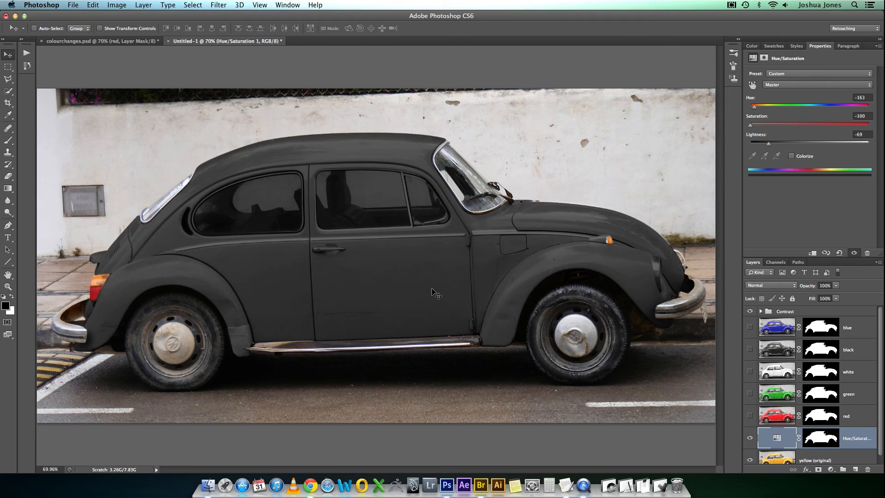
{"action": "mouse_move", "coordinate": [347, 248]}
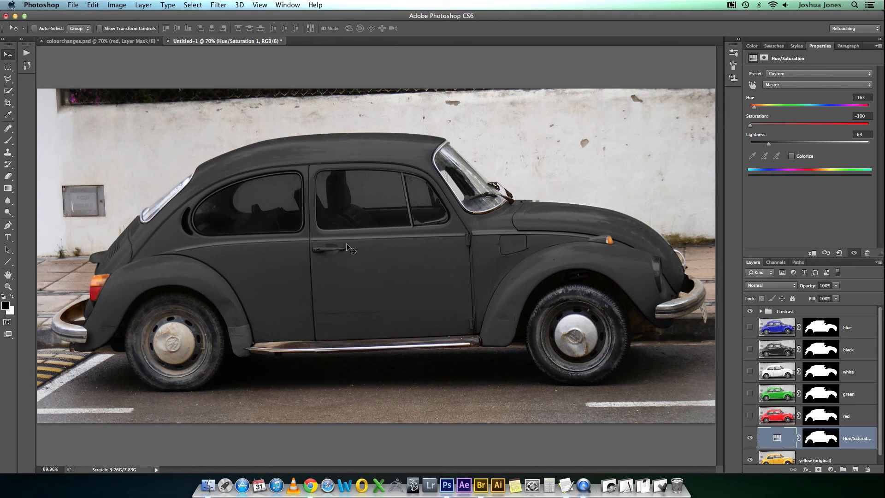
{"action": "mouse_move", "coordinate": [308, 192]}
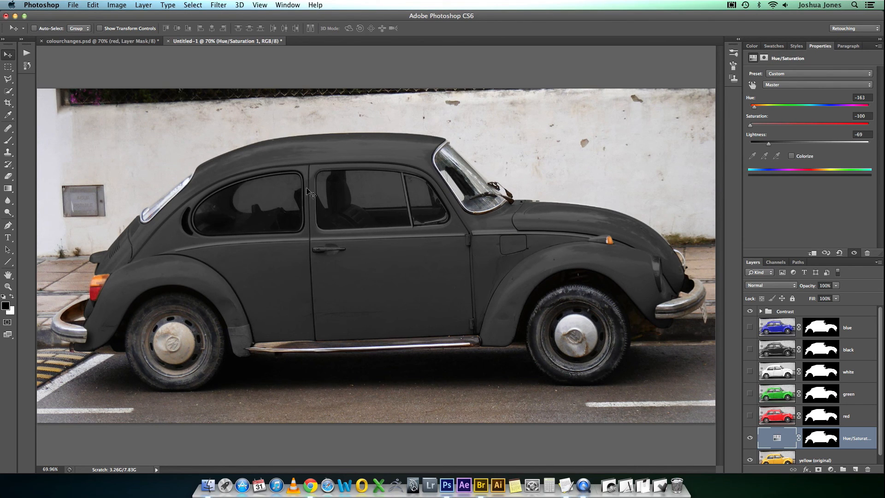
Step: Show the black channel-mixer layer and hide the Hue/Saturation adjustment layer
{"action": "left_click", "coordinate": [750, 348]}
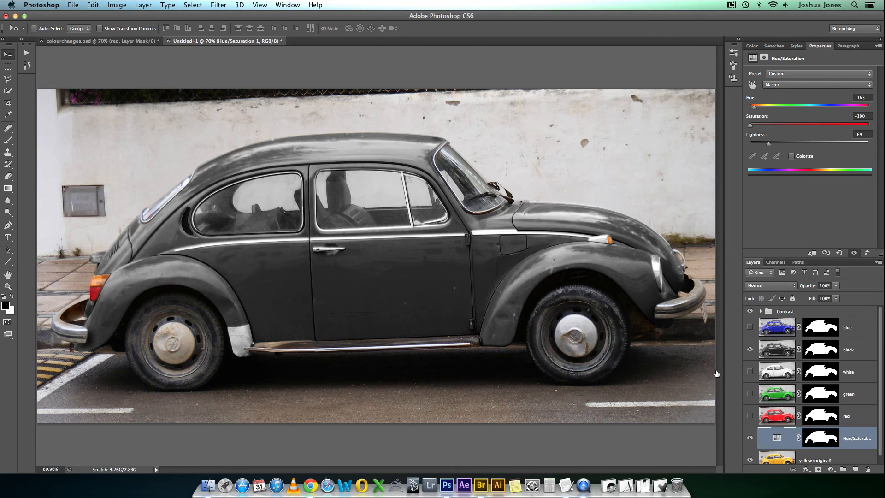
{"action": "mouse_move", "coordinate": [569, 276]}
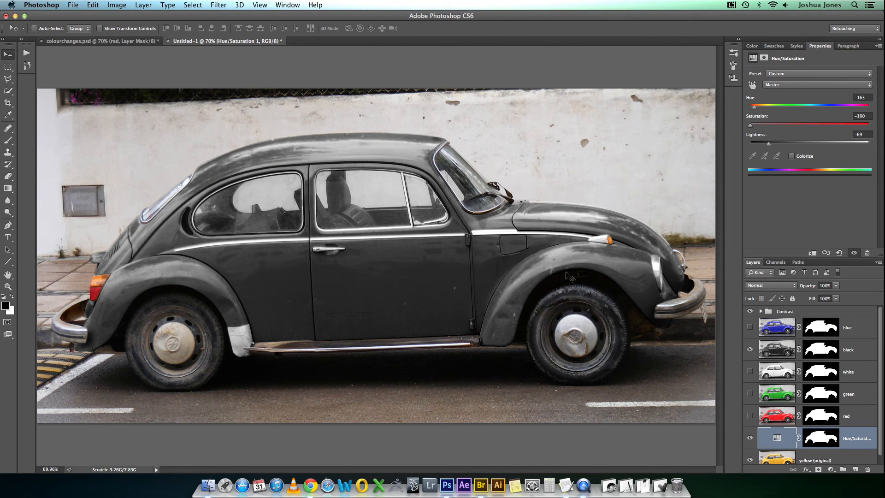
{"action": "mouse_move", "coordinate": [751, 359]}
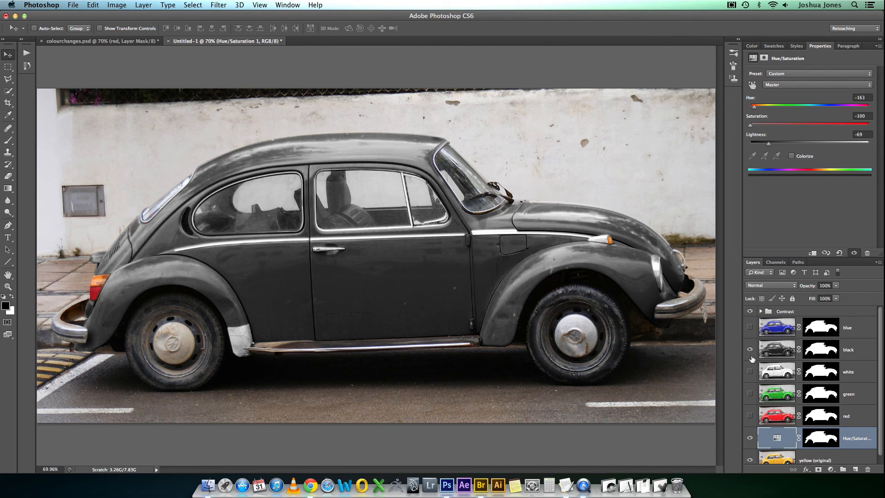
{"action": "left_click", "coordinate": [751, 349]}
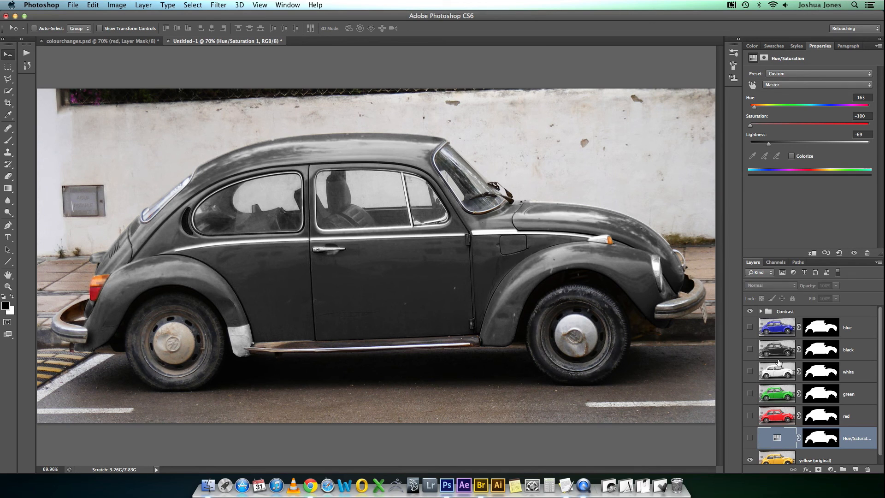
Step: Replace the black layer with the red one at 50% opacity over the yellow beetle, toggling it to compare
{"action": "left_click", "coordinate": [750, 416]}
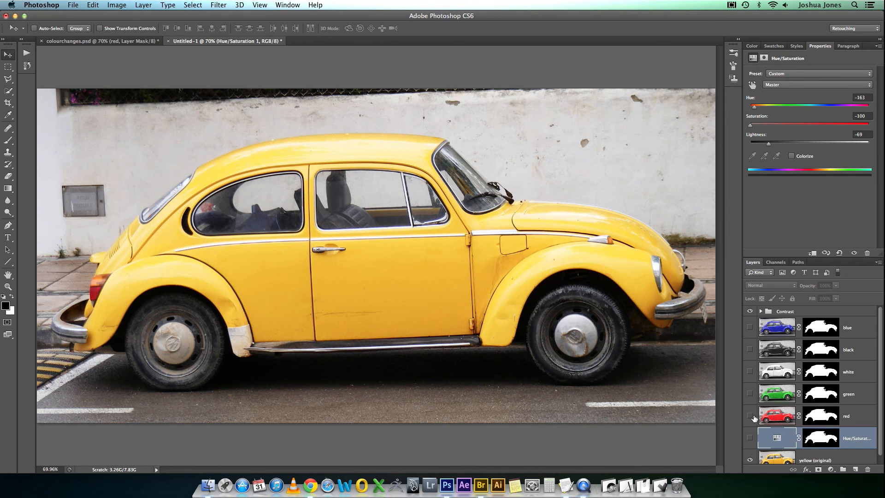
{"action": "left_click", "coordinate": [750, 415]}
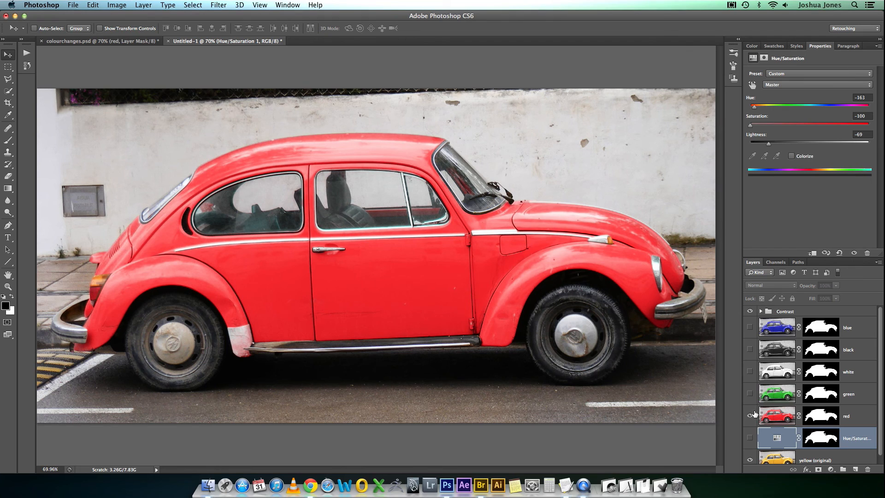
{"action": "left_click", "coordinate": [776, 415]}
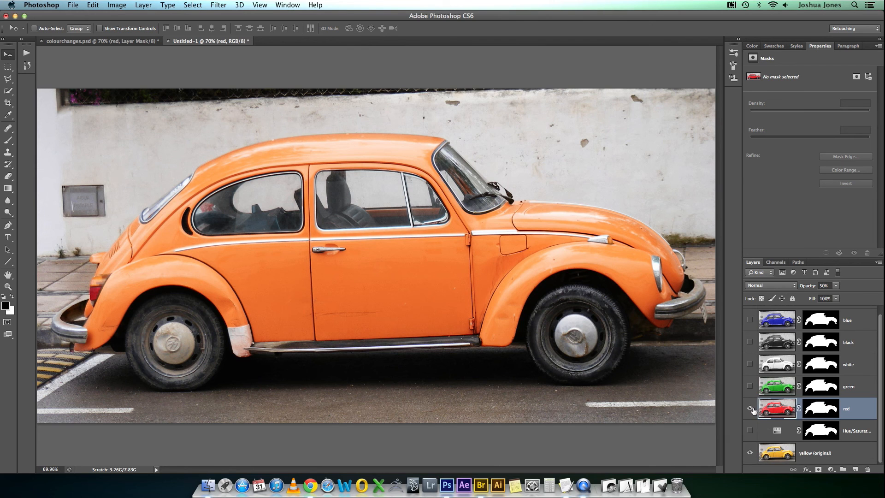
{"action": "left_click", "coordinate": [750, 408]}
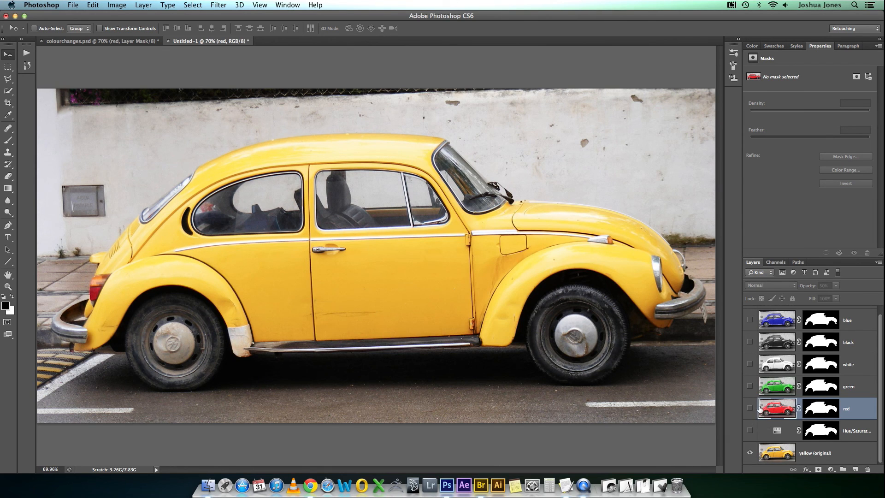
{"action": "left_click", "coordinate": [750, 408]}
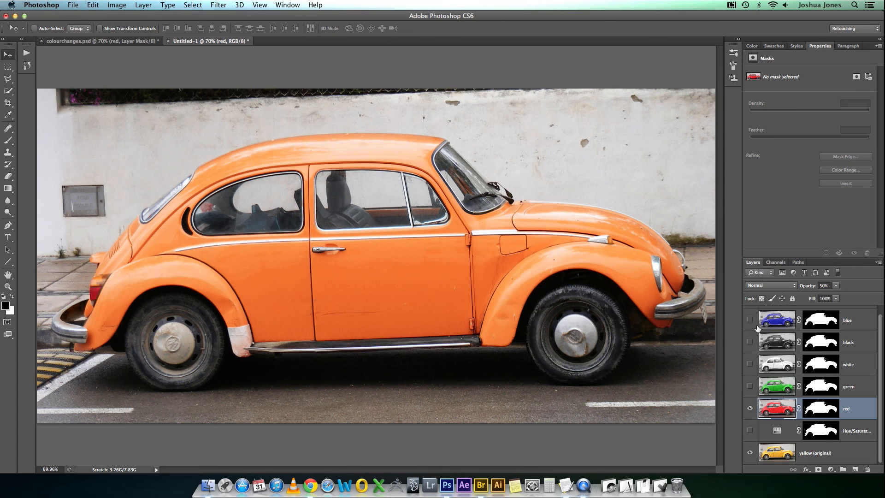
Step: Show the blue layer above the red, select it and begin adjusting its opacity
{"action": "left_click", "coordinate": [751, 320]}
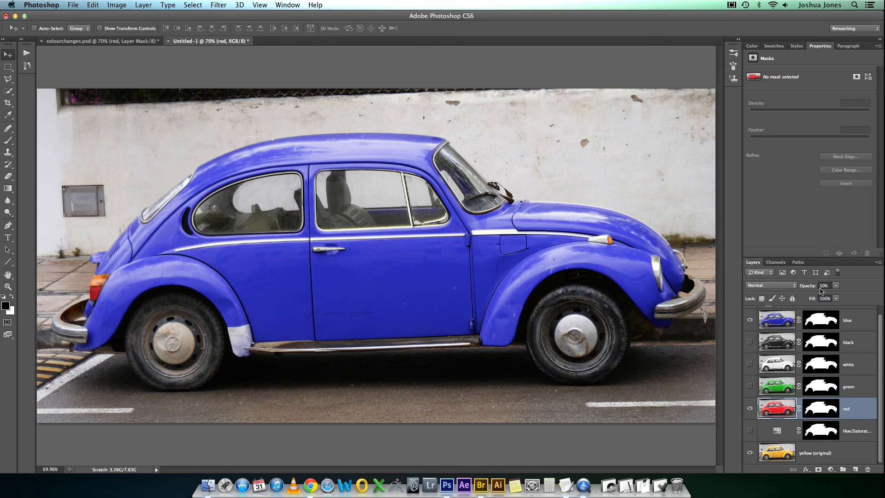
{"action": "left_click", "coordinate": [824, 285]}
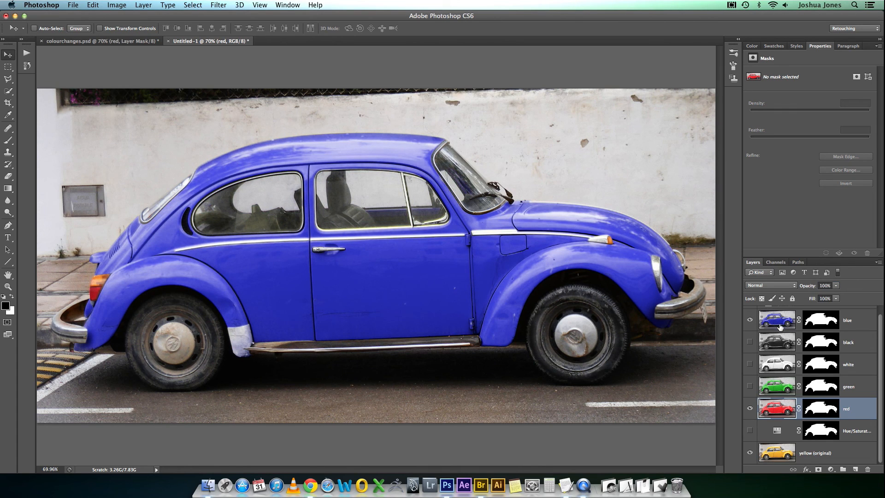
{"action": "left_click", "coordinate": [820, 320]}
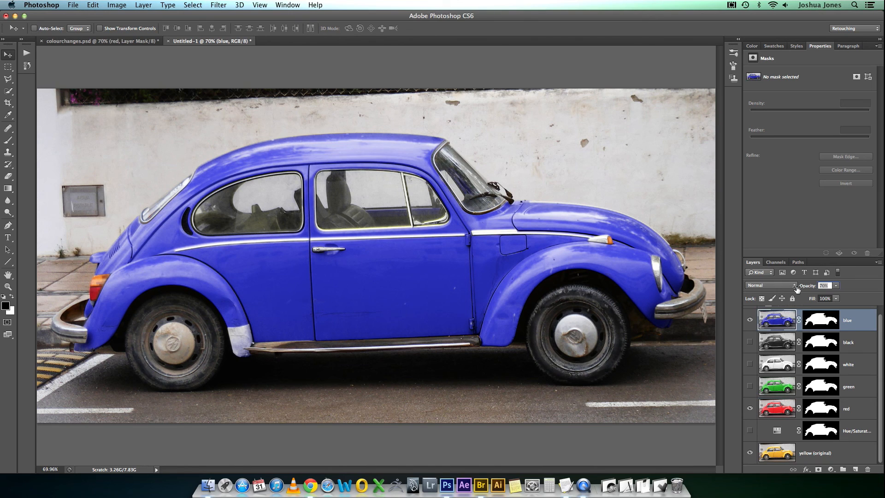